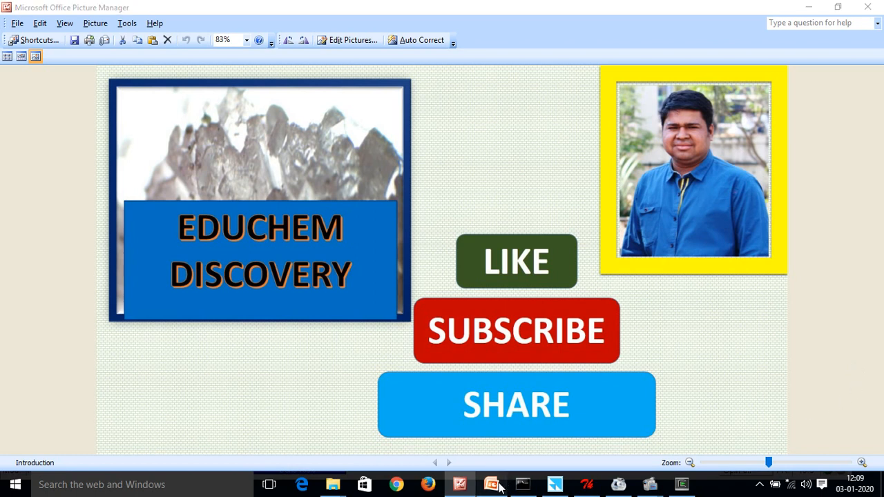
Step: Switch from the channel intro picture to the AutoDock Vina results presentation
left_click(492, 484)
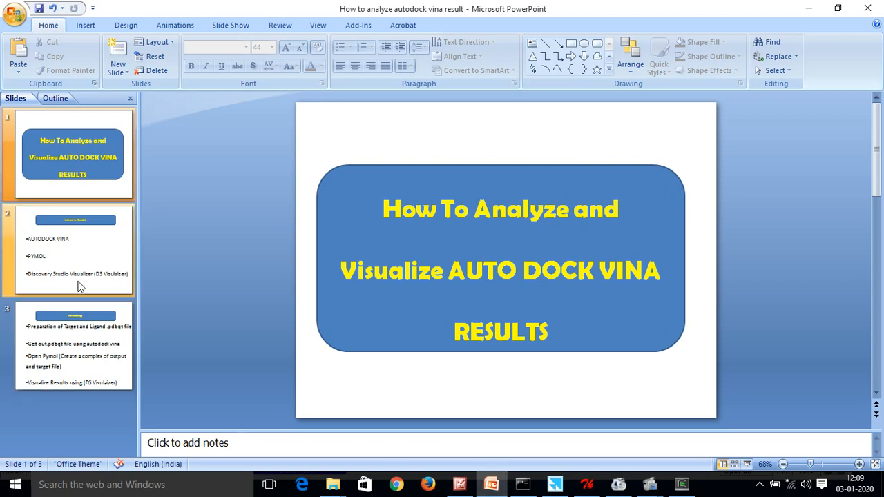
Step: Review the Softwares Needed slide (AutoDock Vina, PyMOL, Discovery Studio), then show the Methodology slide
left_click(74, 250)
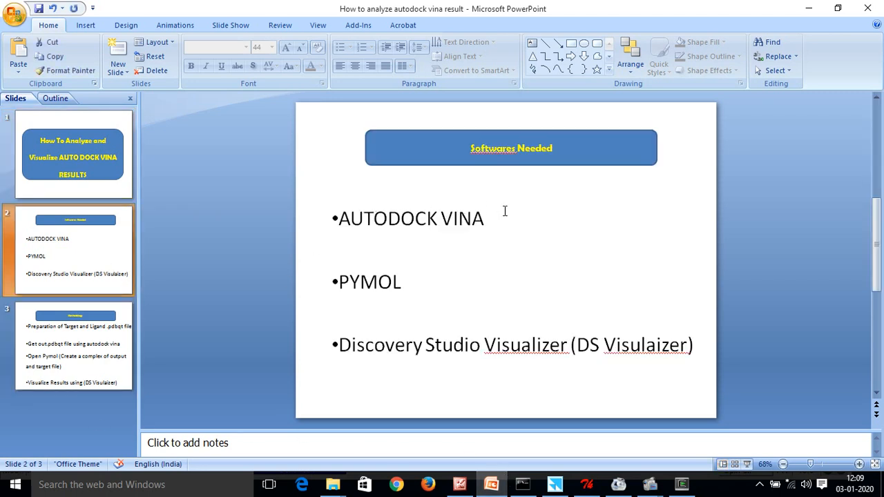
mouse_move(497, 218)
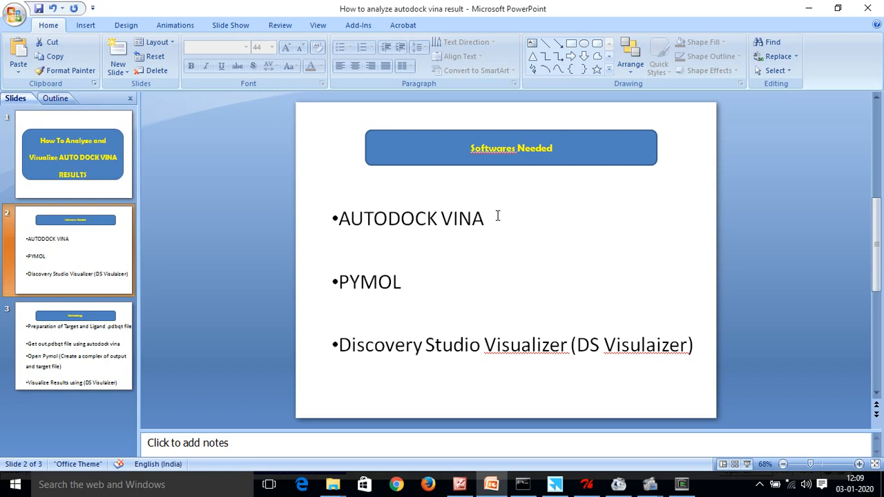
mouse_move(409, 282)
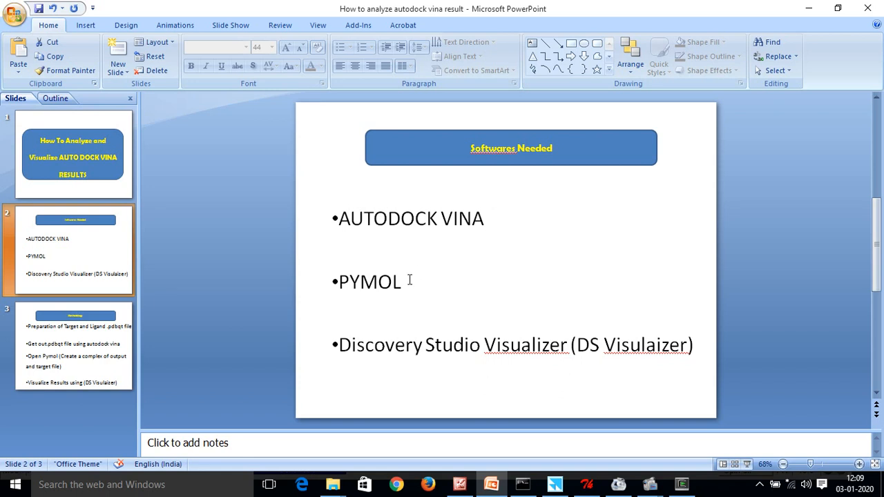
mouse_move(351, 290)
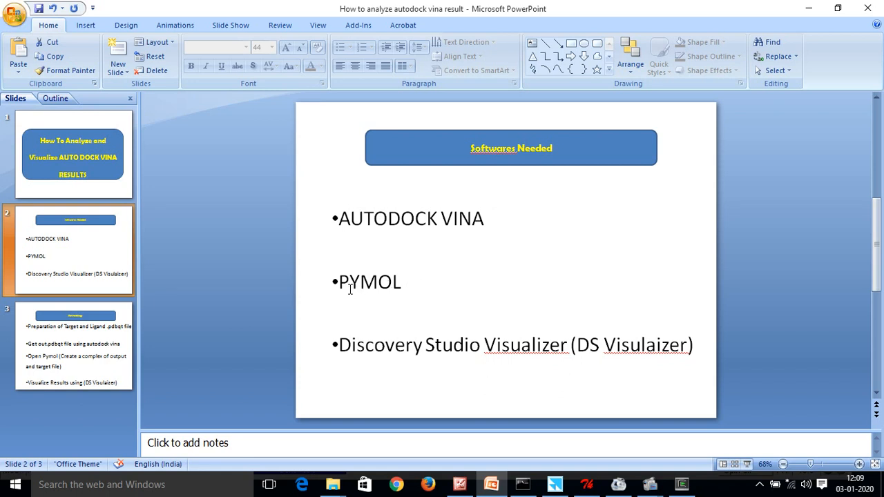
mouse_move(619, 340)
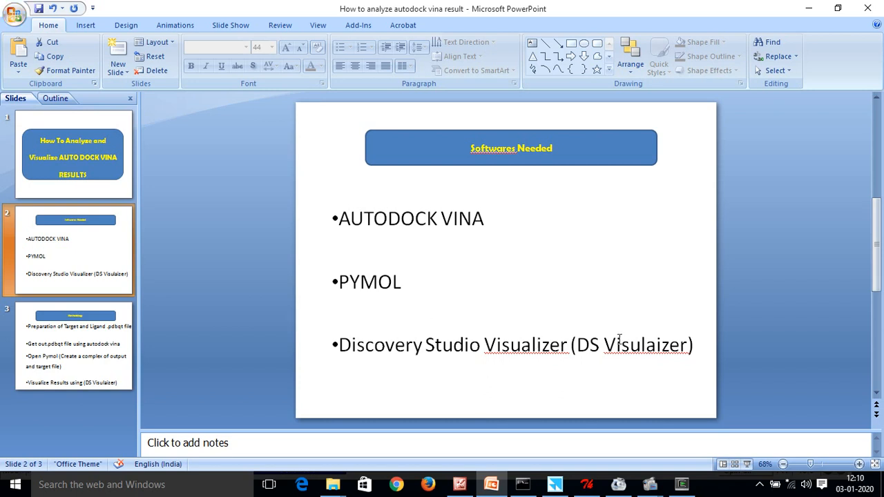
mouse_move(484, 294)
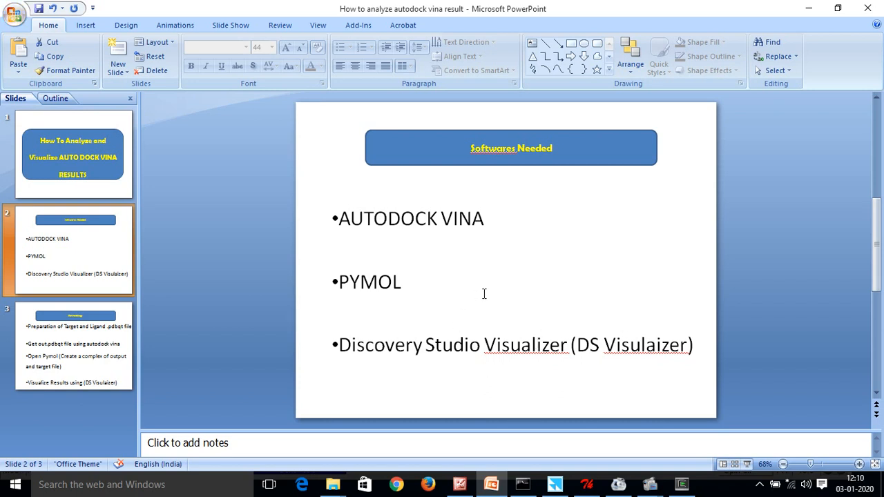
left_click(74, 357)
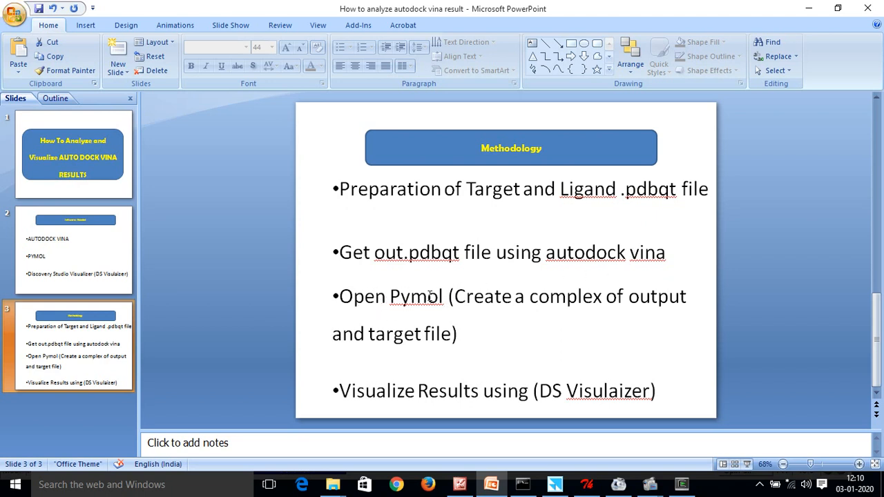
mouse_move(497, 398)
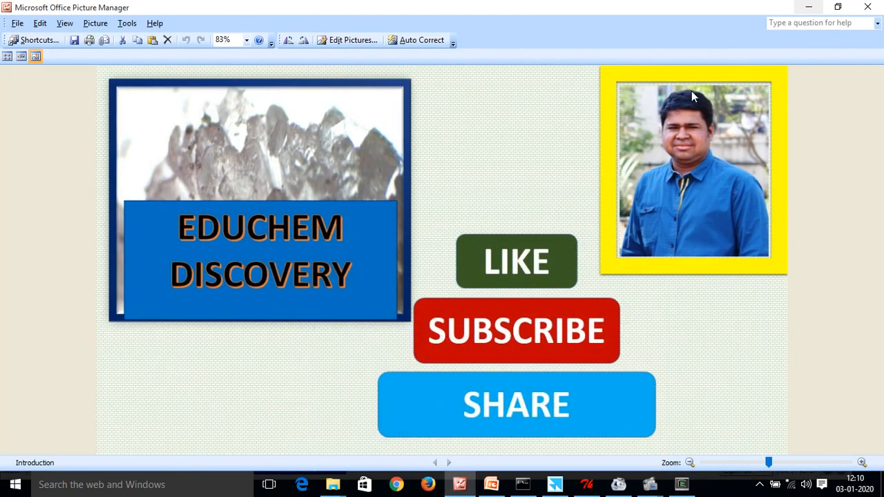
Step: Browse the docking folder and check the out result and target protein files
left_click(589, 483)
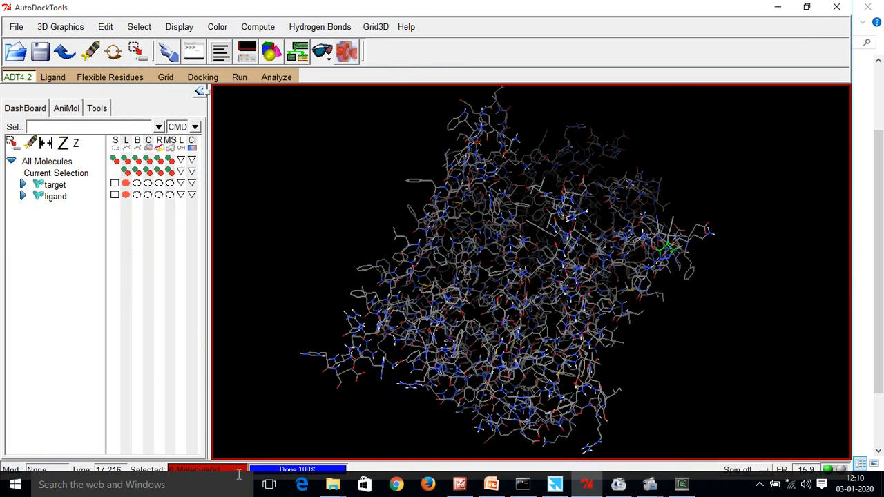
left_click(332, 485)
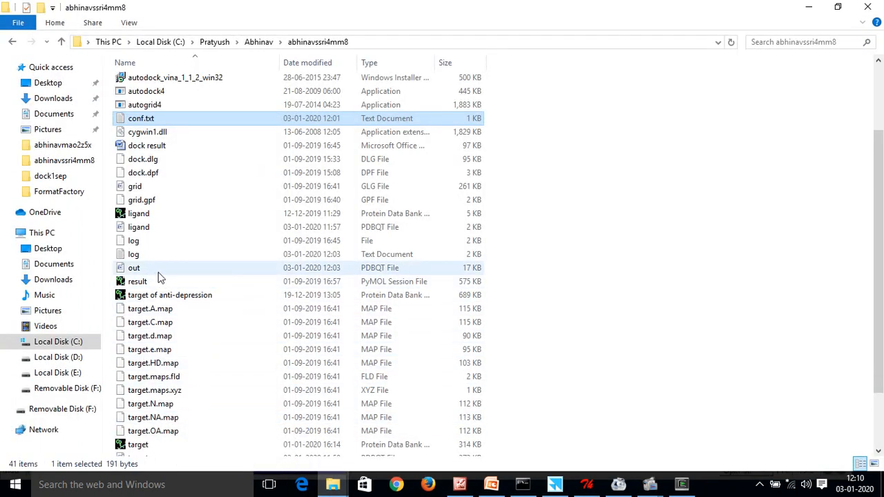
left_click(134, 268)
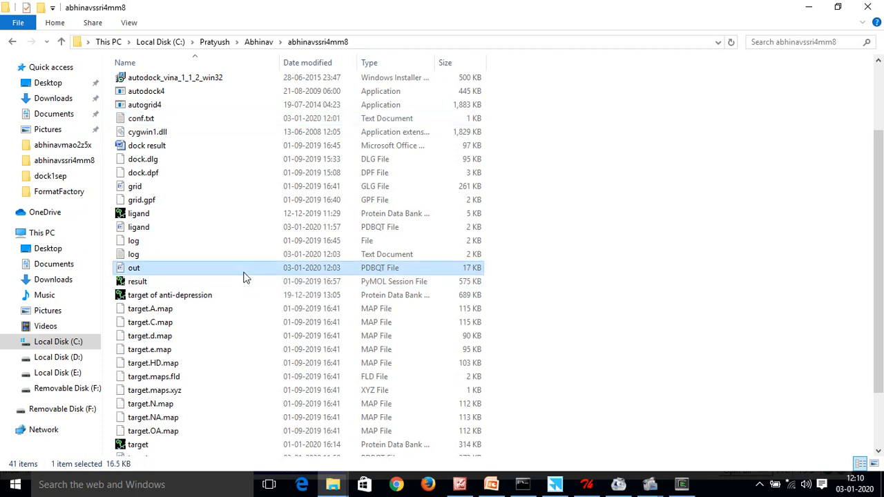
scroll("down", 3)
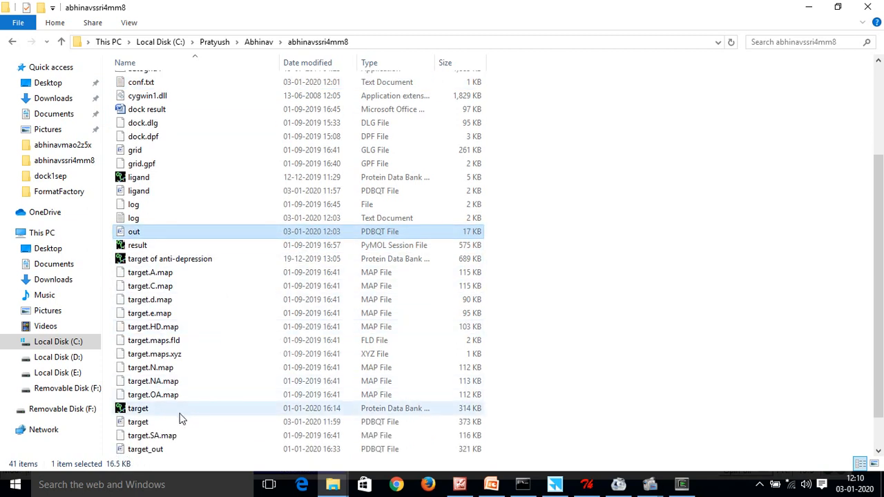
left_click(139, 408)
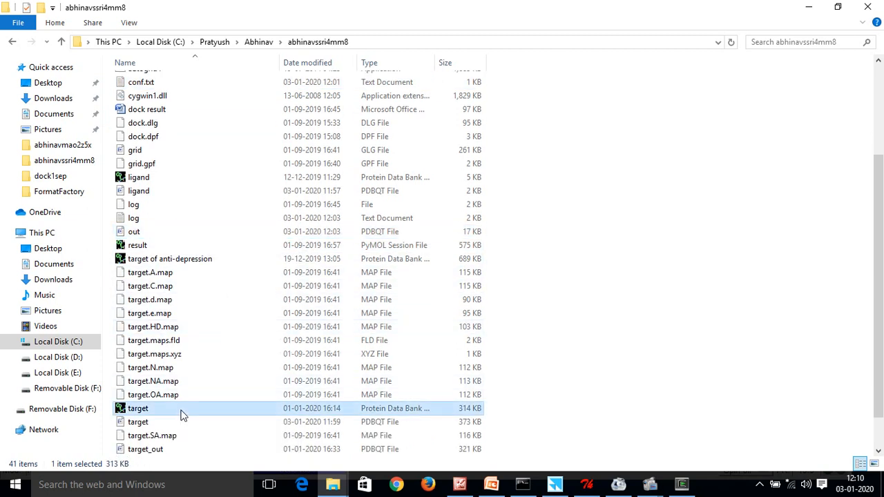
mouse_move(188, 245)
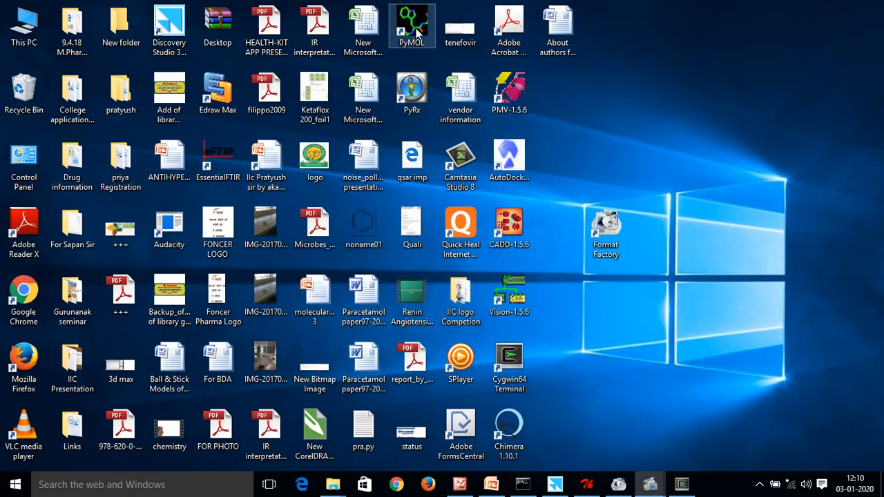
Step: Launch PyMOL and start opening a molecule file from the docking folder
double_click(412, 20)
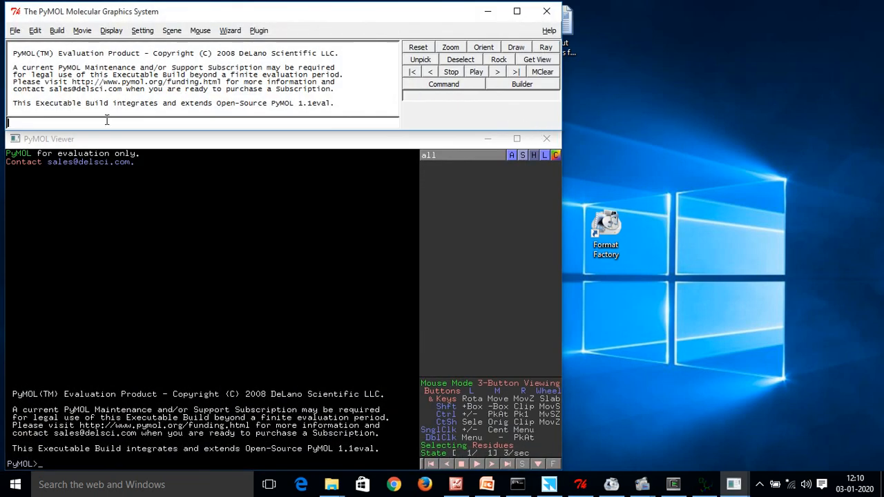
left_click(14, 30)
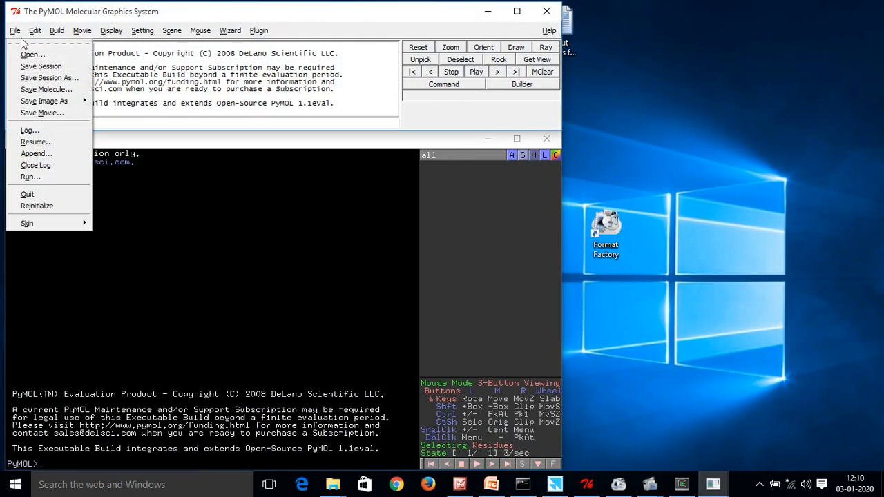
left_click(35, 56)
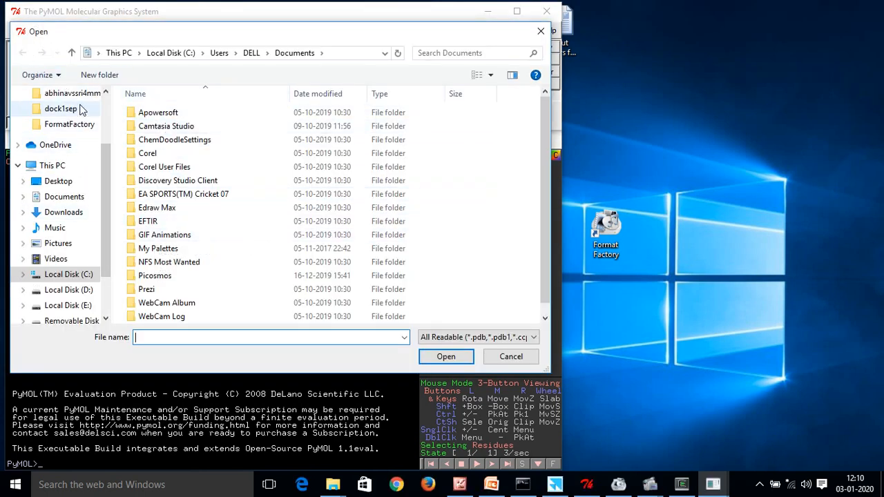
double_click(69, 94)
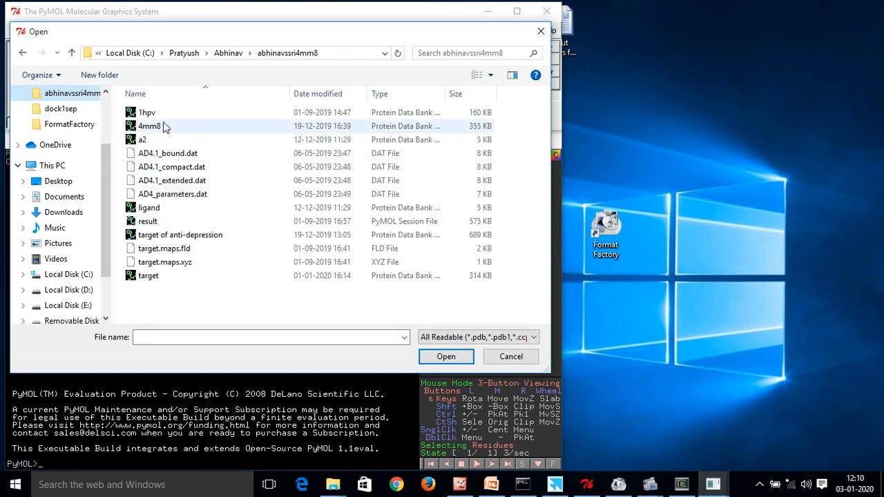
mouse_move(196, 277)
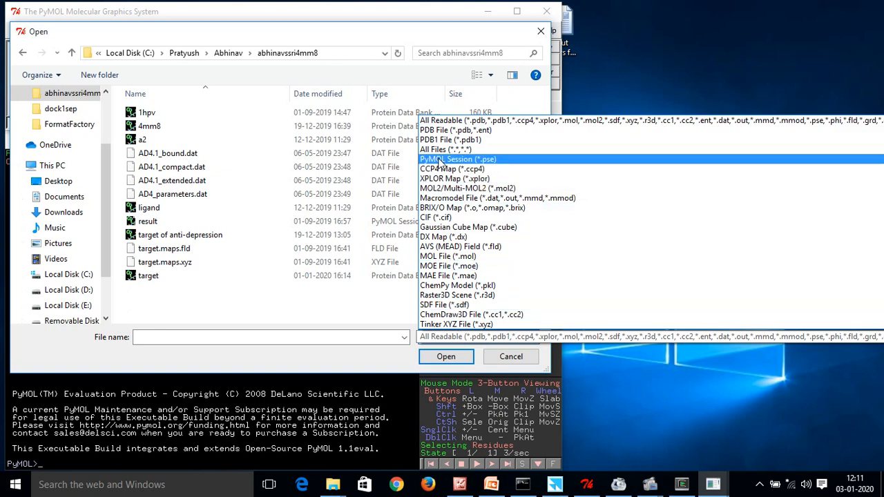
mouse_move(442, 149)
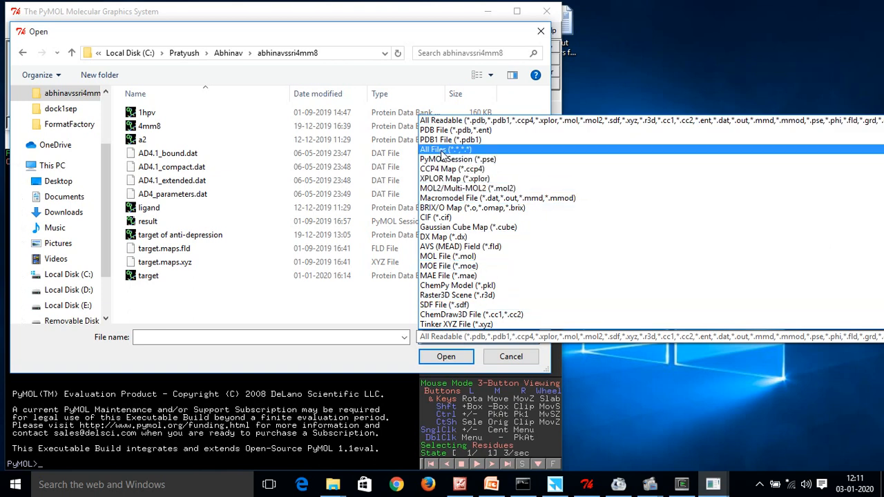
Step: Load the out.pdbqt docking result with its nine models, showing files of all types
left_click(442, 149)
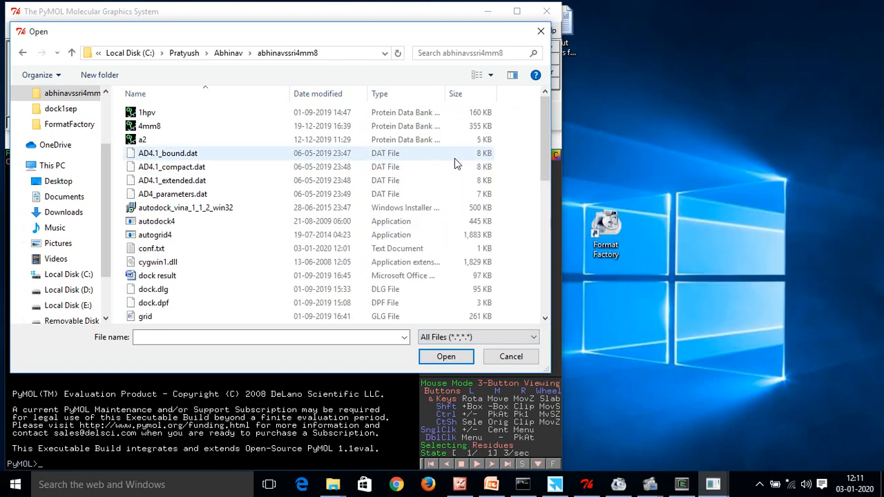
scroll("down", 3)
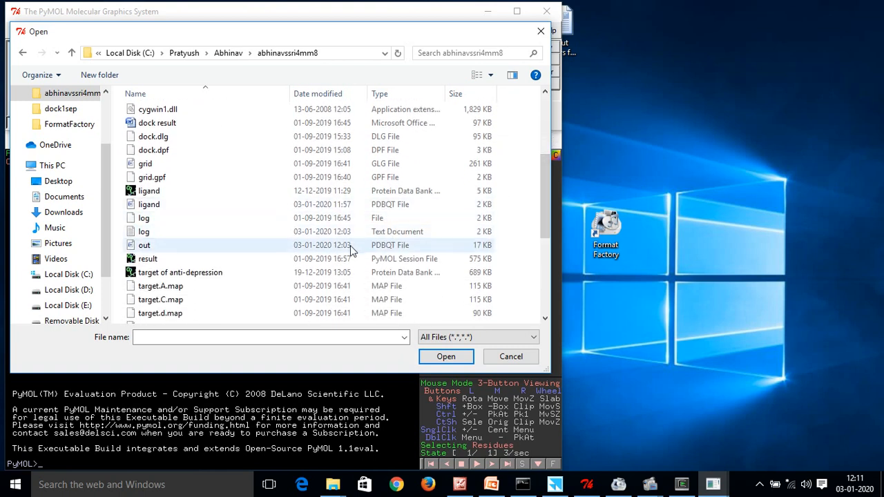
left_click(144, 246)
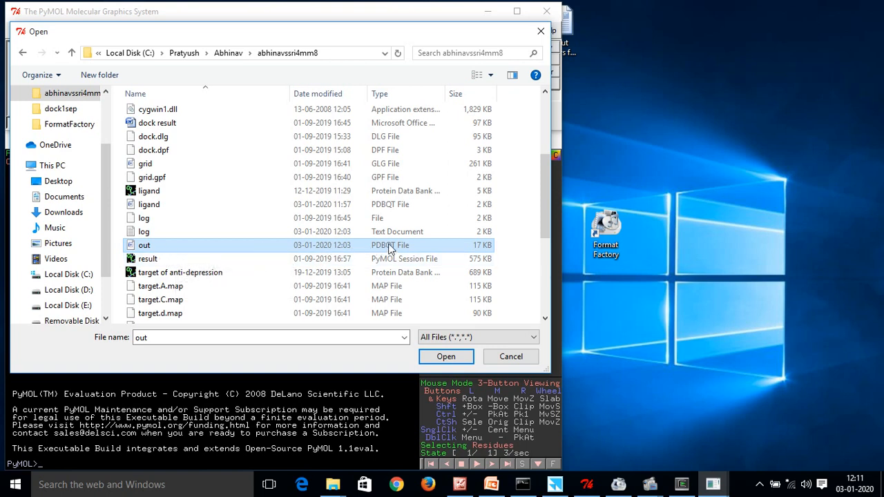
left_click(445, 356)
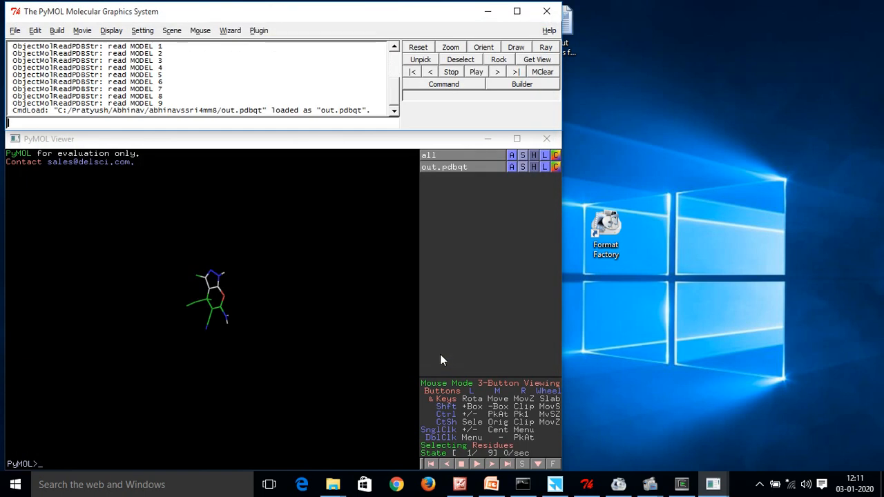
mouse_move(155, 141)
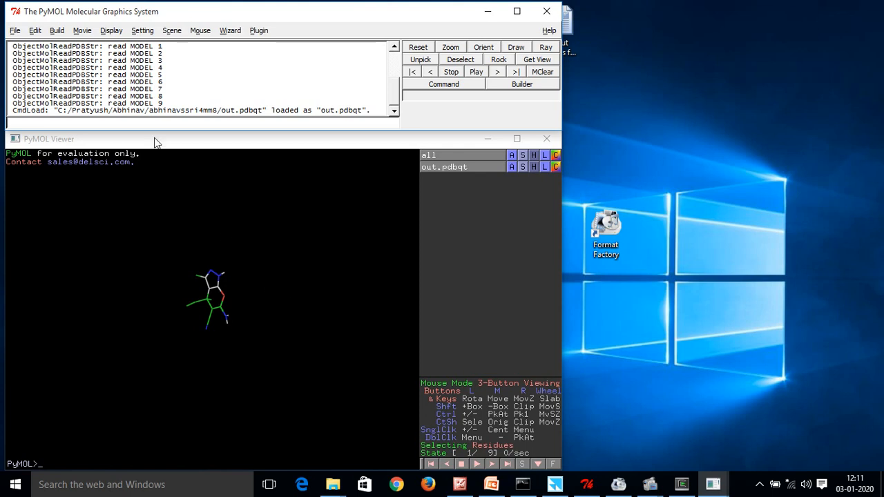
Step: Load target.pdb into the PyMOL session alongside the docked ligand poses
left_click(13, 30)
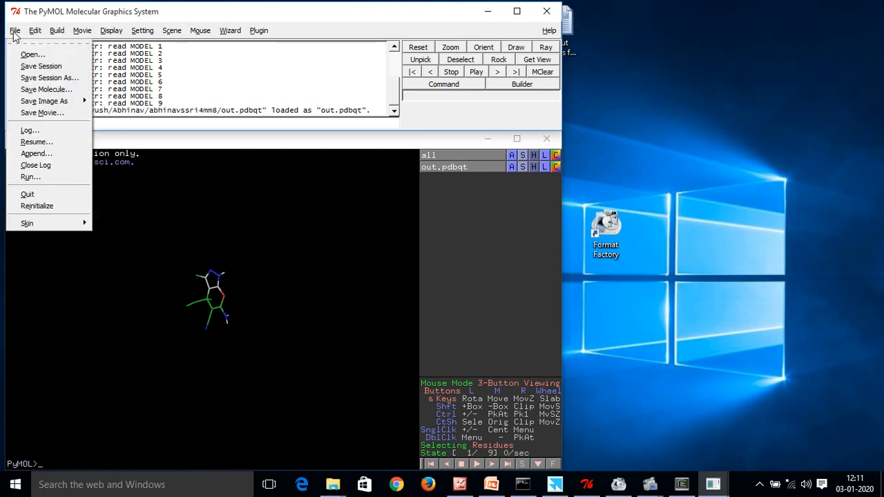
left_click(27, 54)
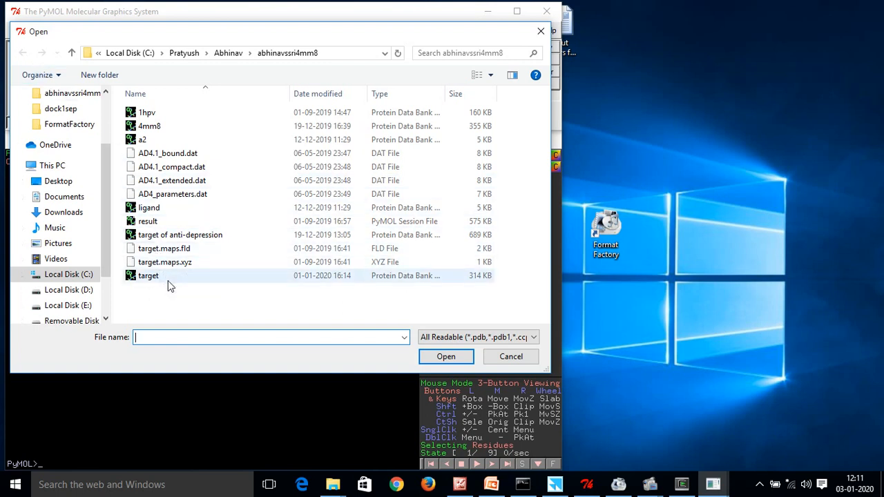
left_click(147, 276)
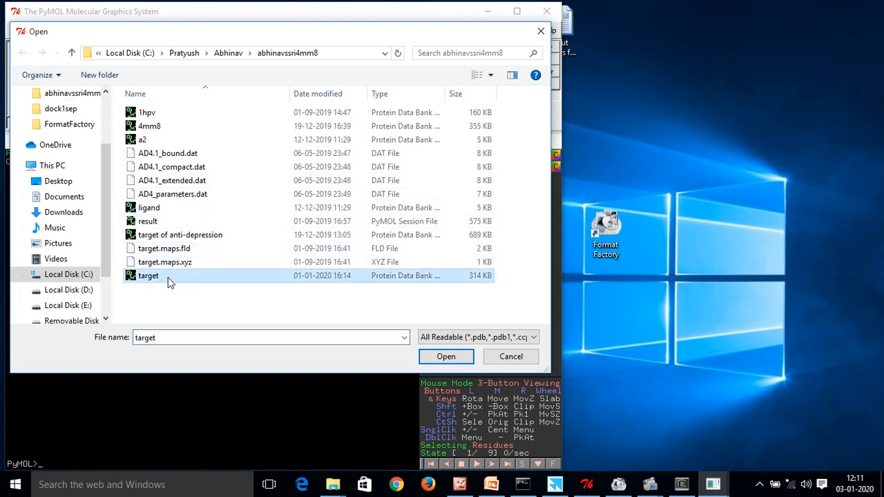
mouse_move(190, 279)
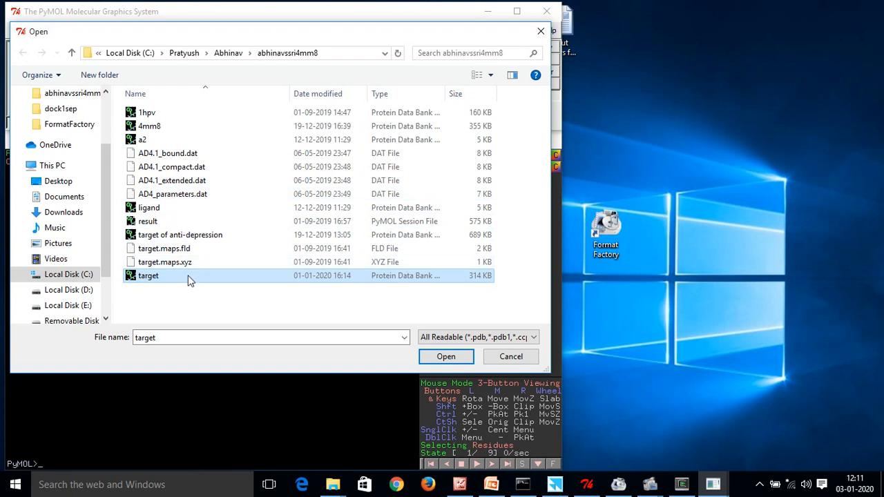
mouse_move(425, 281)
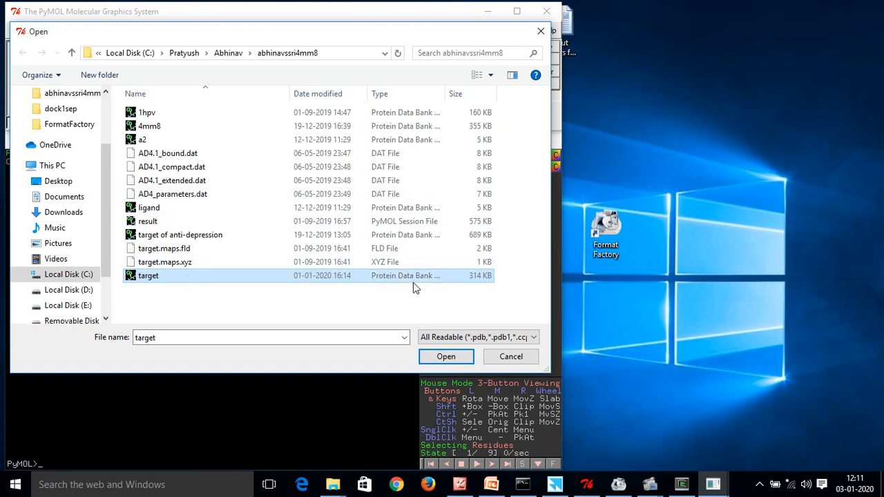
left_click(446, 356)
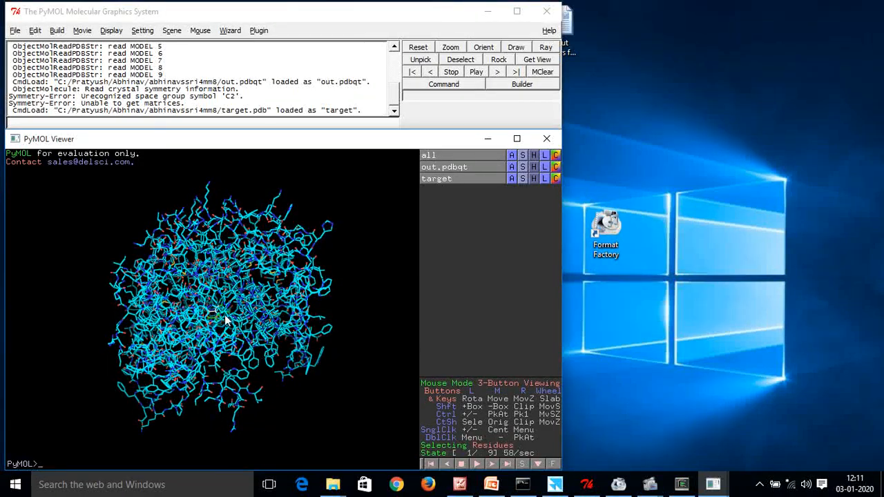
left_click_drag(228, 320, 193, 348)
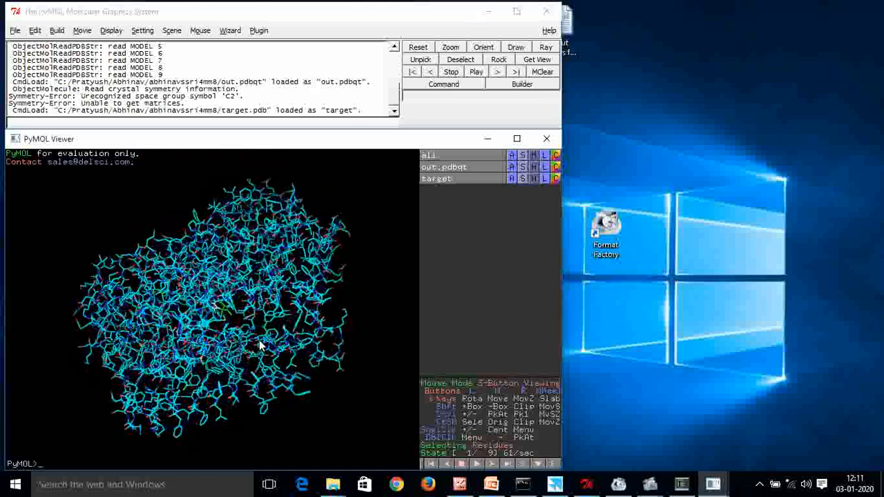
left_click_drag(262, 345, 221, 304)
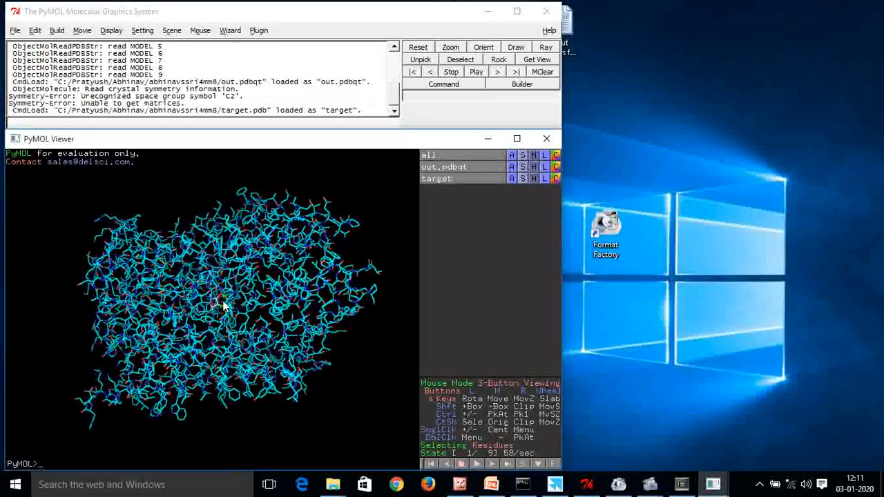
left_click_drag(228, 304, 259, 273)
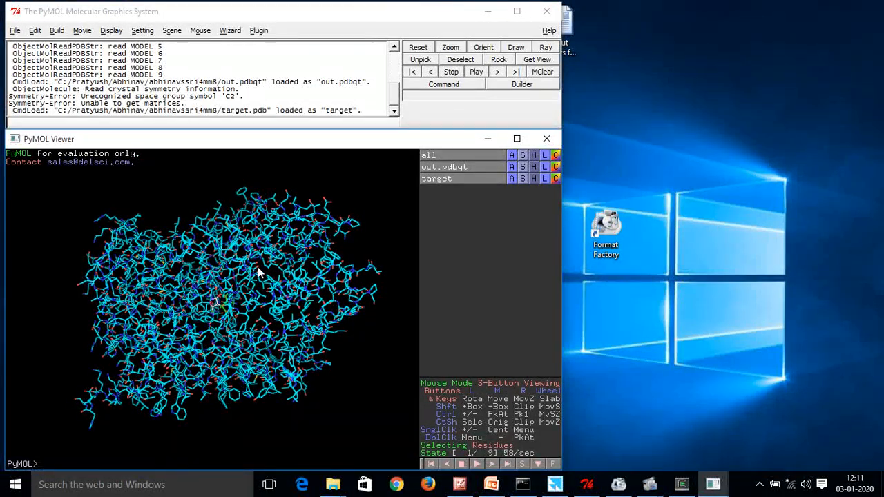
mouse_move(301, 223)
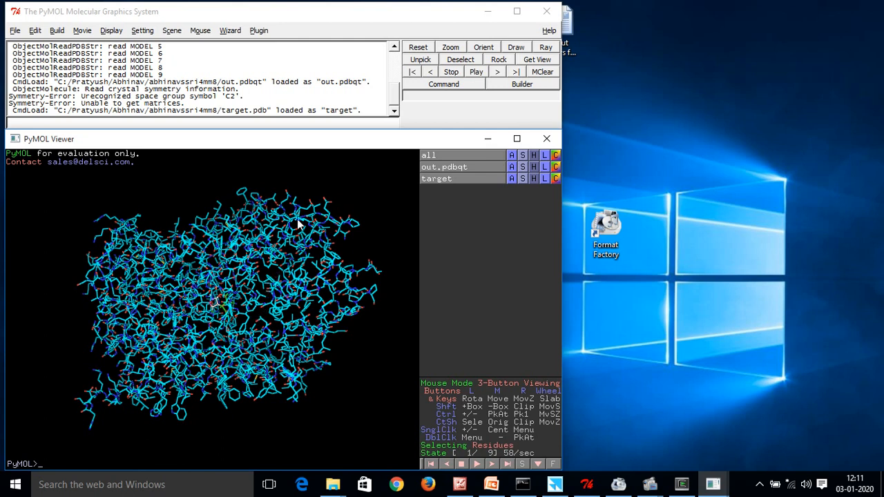
mouse_move(160, 174)
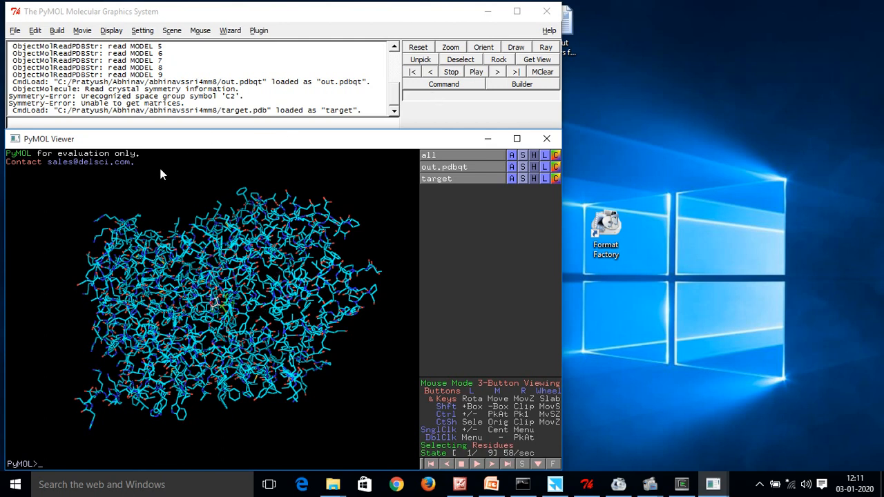
mouse_move(229, 299)
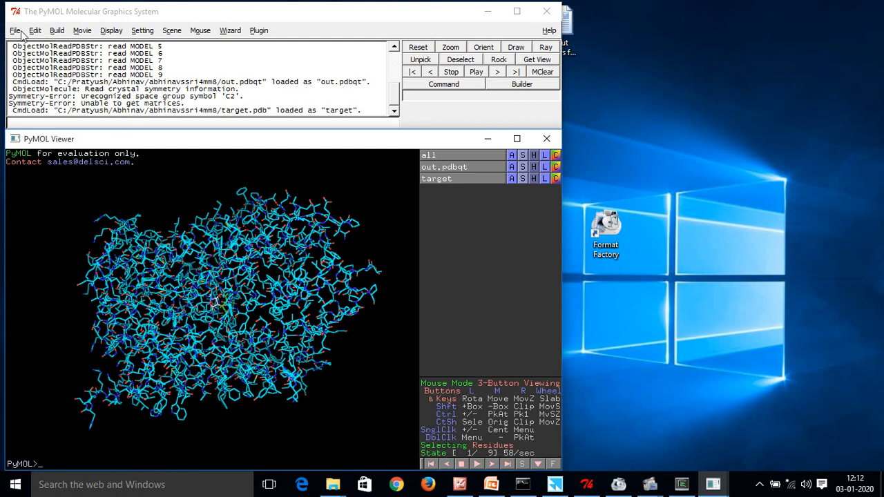
Step: Choose out.pdbqt and target to save together as one molecule file
left_click(14, 30)
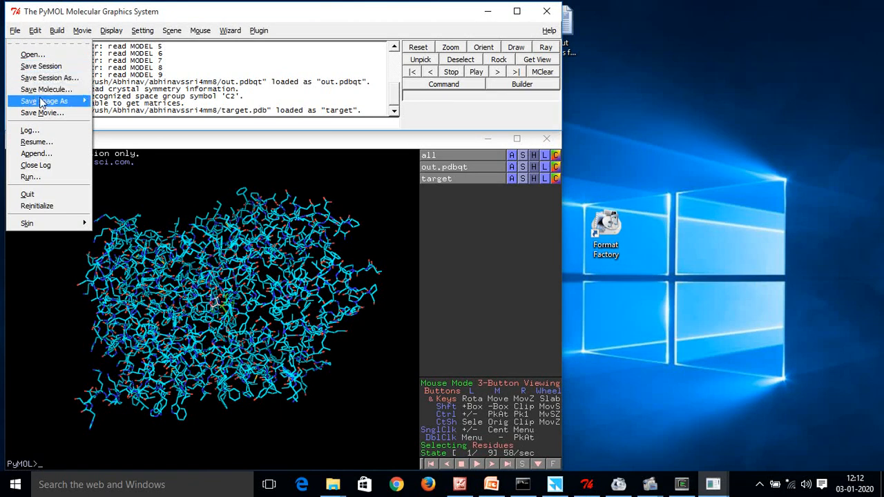
left_click(39, 88)
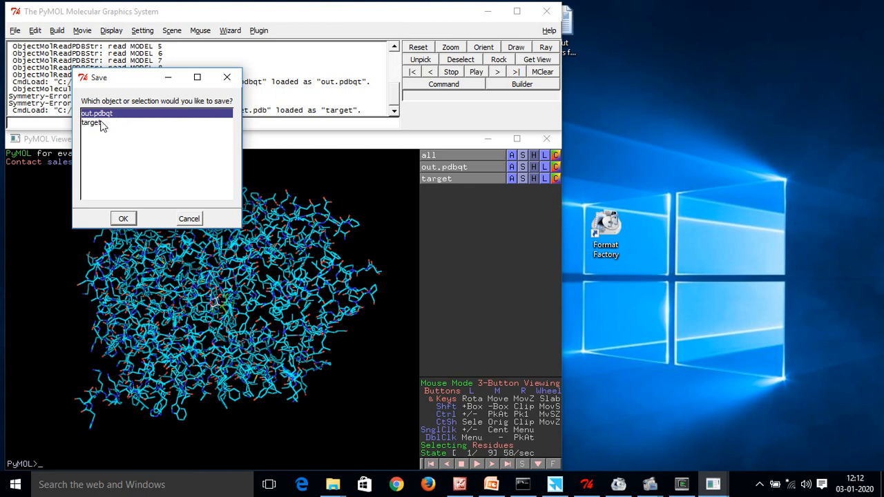
left_click(94, 123)
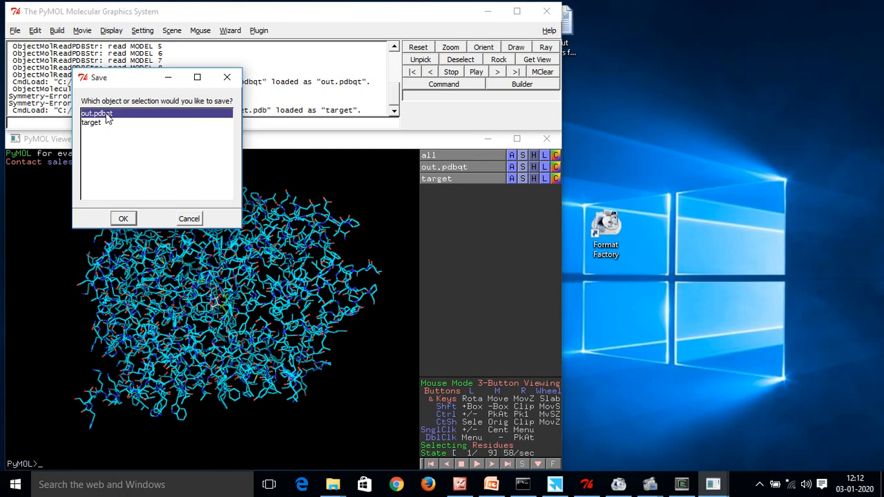
mouse_move(94, 135)
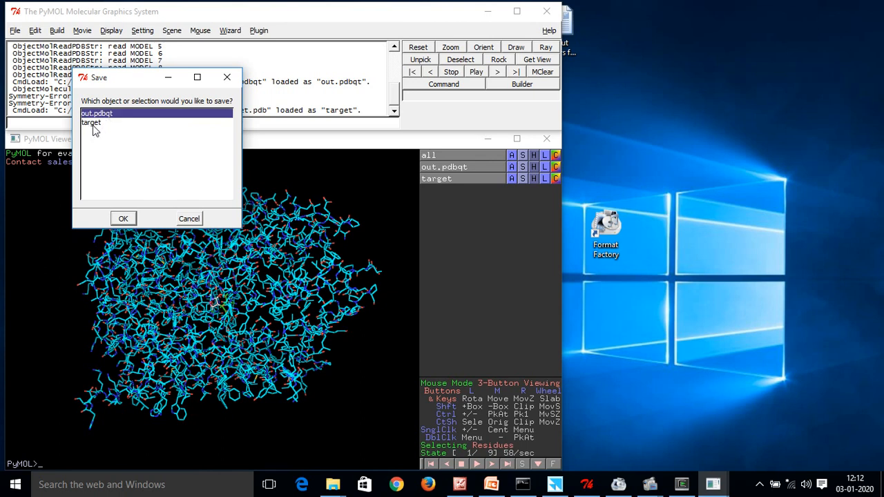
left_click(93, 125)
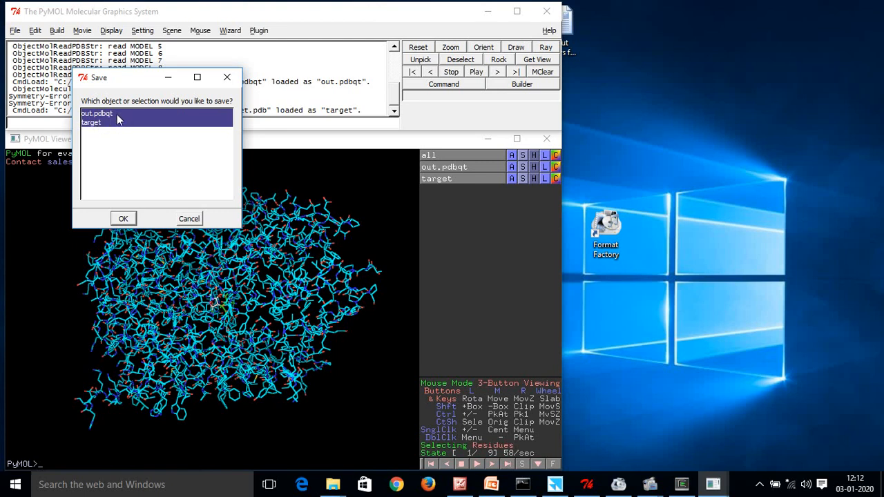
mouse_move(138, 138)
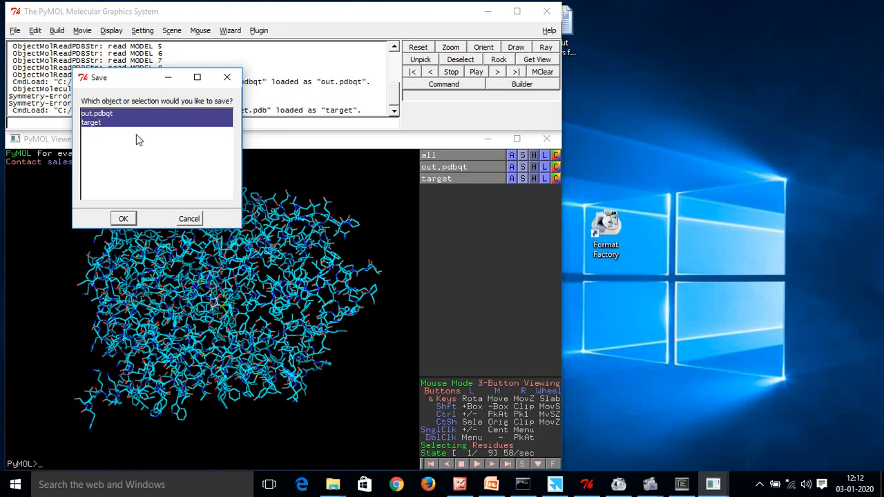
mouse_move(117, 119)
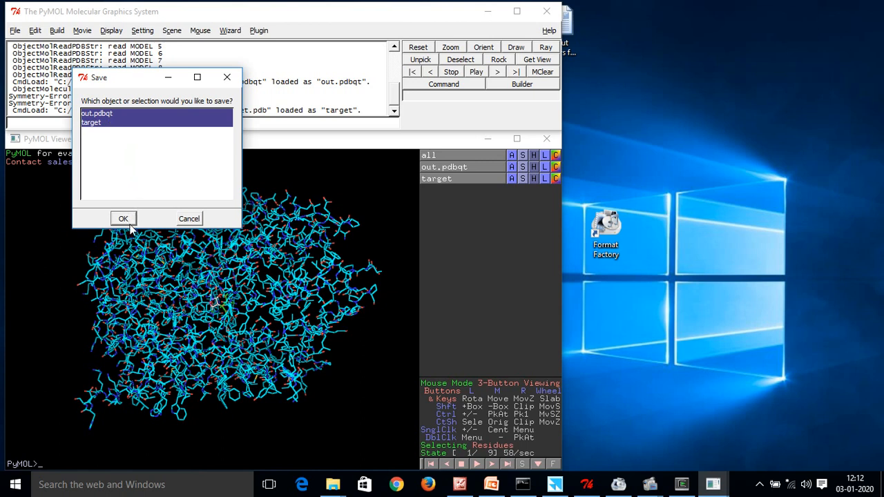
left_click(123, 218)
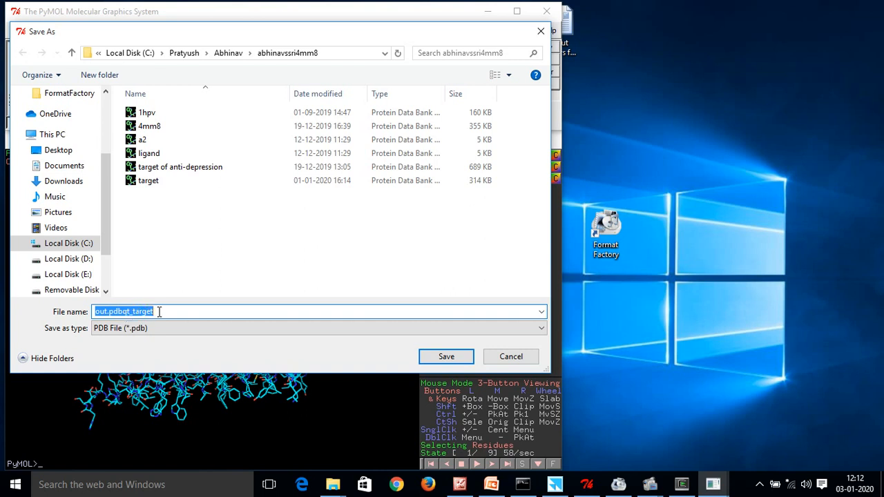
mouse_move(160, 315)
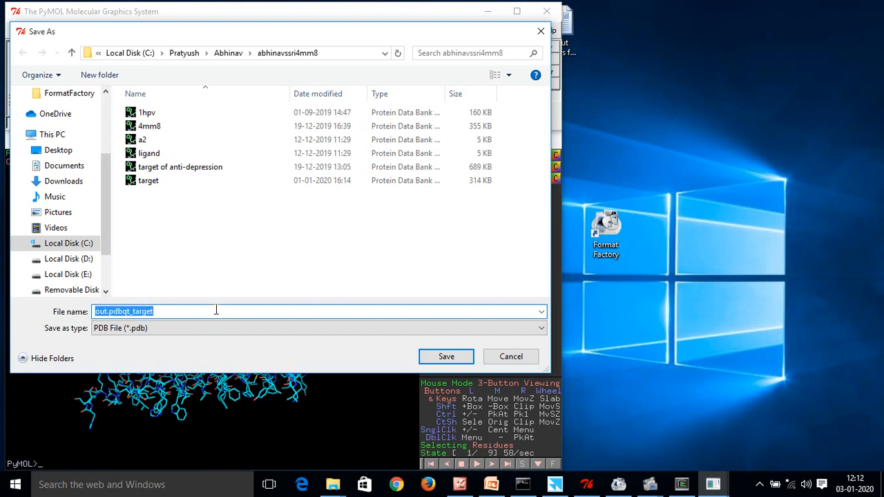
Step: Save the combined structures as a PDB file named complex
type("complex")
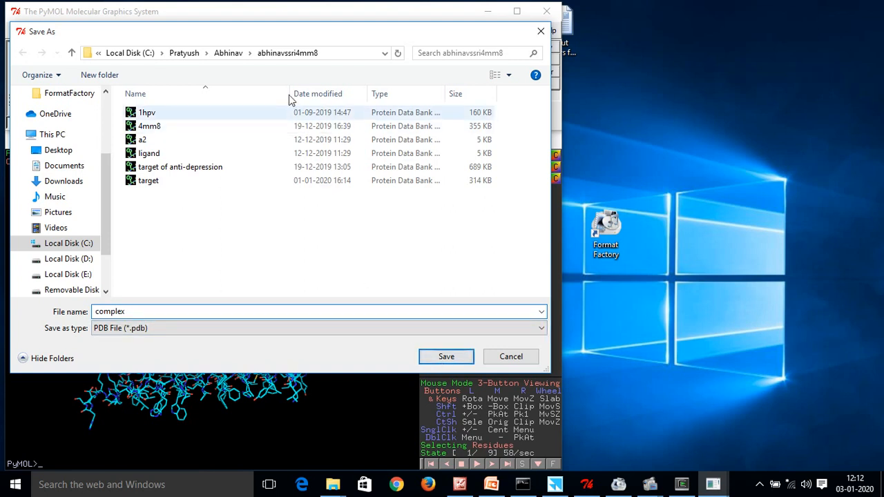
left_click(446, 357)
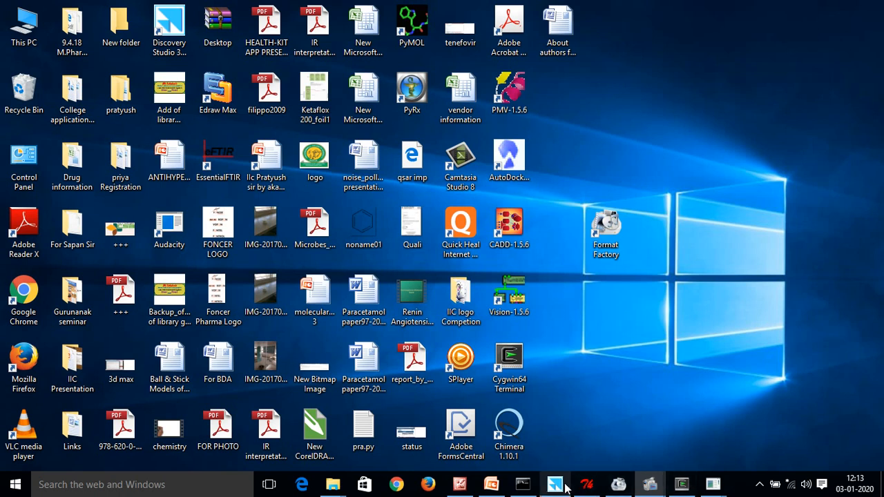
Step: Launch Discovery Studio 3.5 Visualizer to its welcome page
left_click(555, 483)
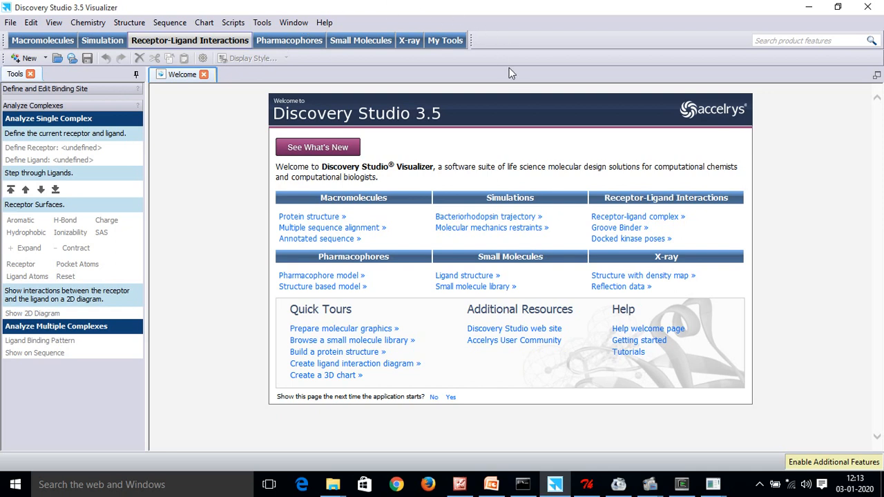
mouse_move(521, 89)
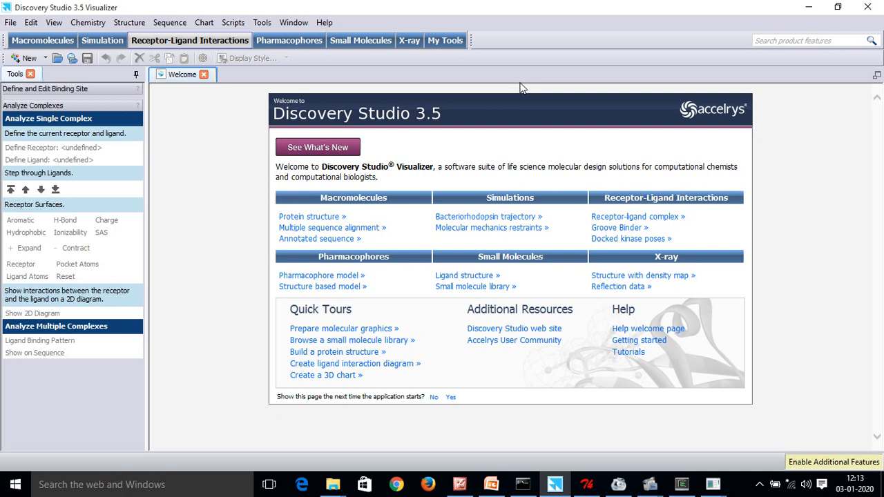
mouse_move(213, 44)
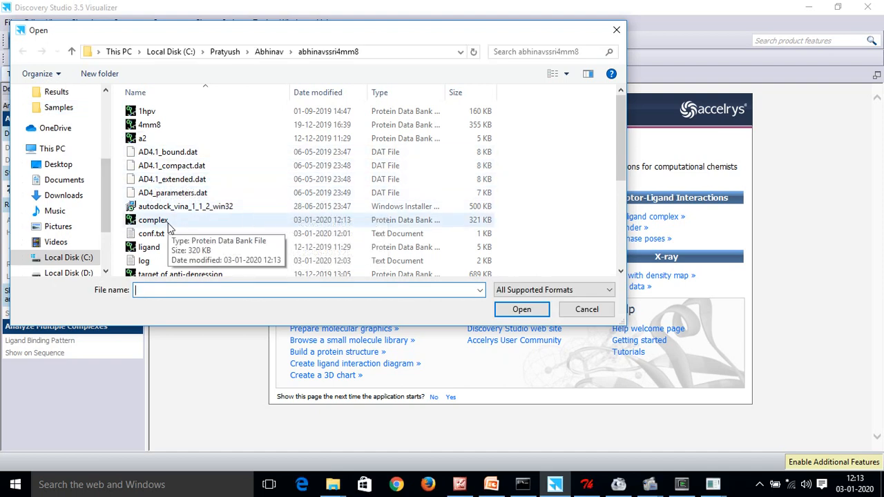
Step: Load the saved complex PDB file and rotate the ribbon model to inspect its helices
left_click(152, 220)
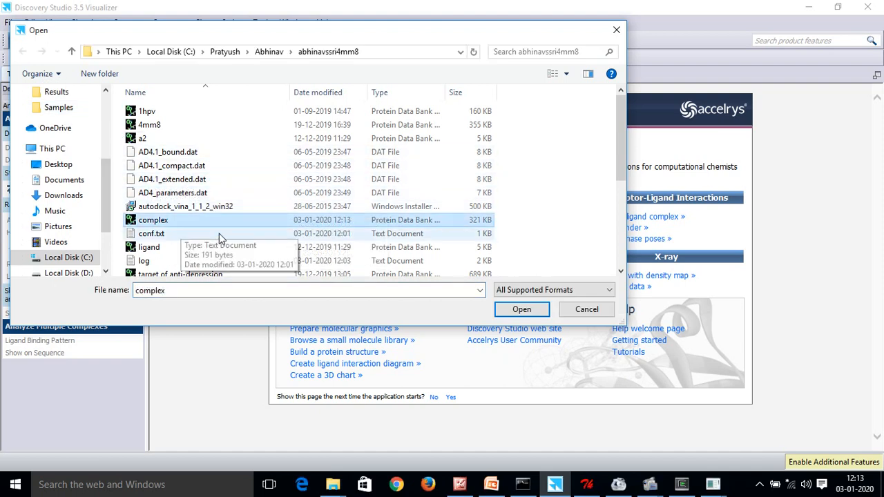
left_click(523, 310)
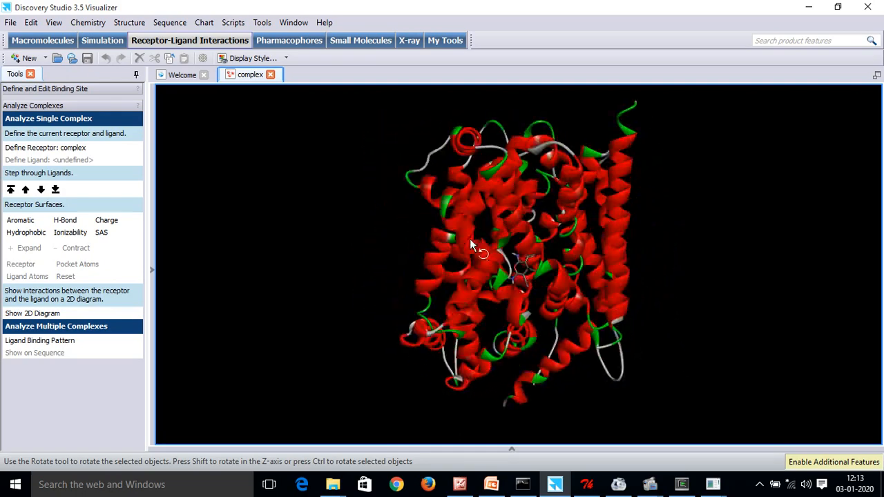
left_click_drag(472, 246, 691, 238)
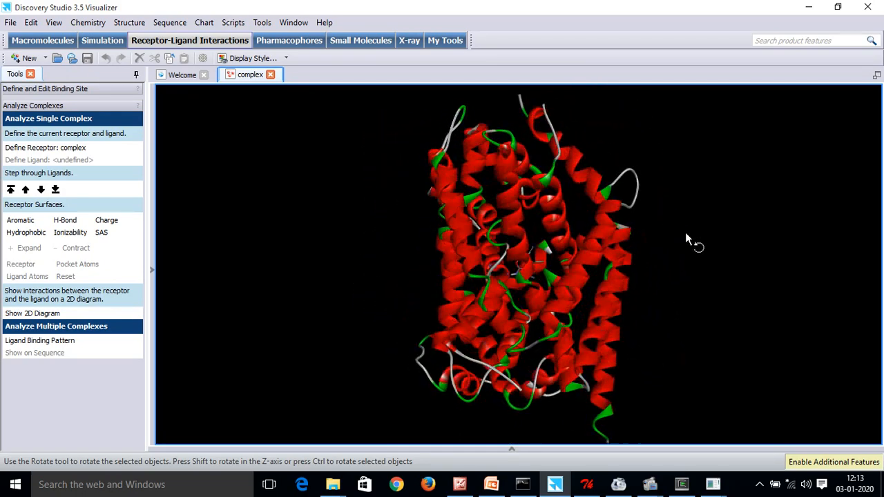
left_click_drag(688, 237, 490, 229)
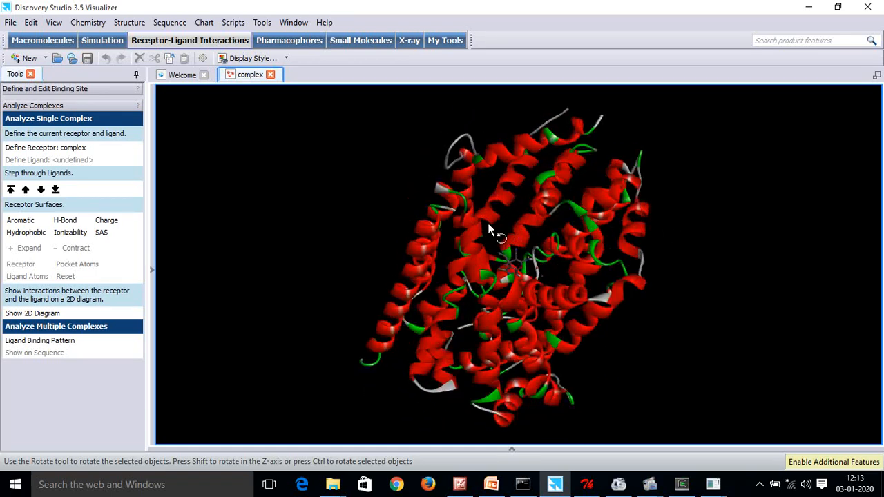
left_click_drag(491, 228, 331, 127)
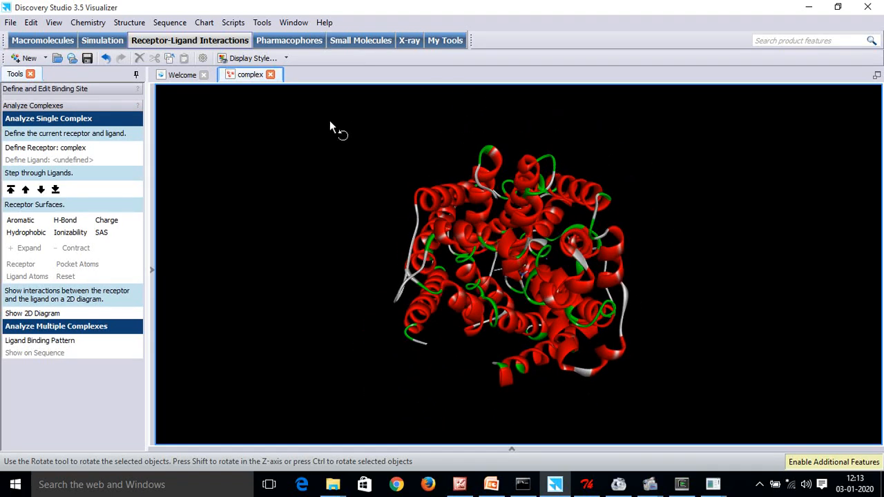
mouse_move(242, 171)
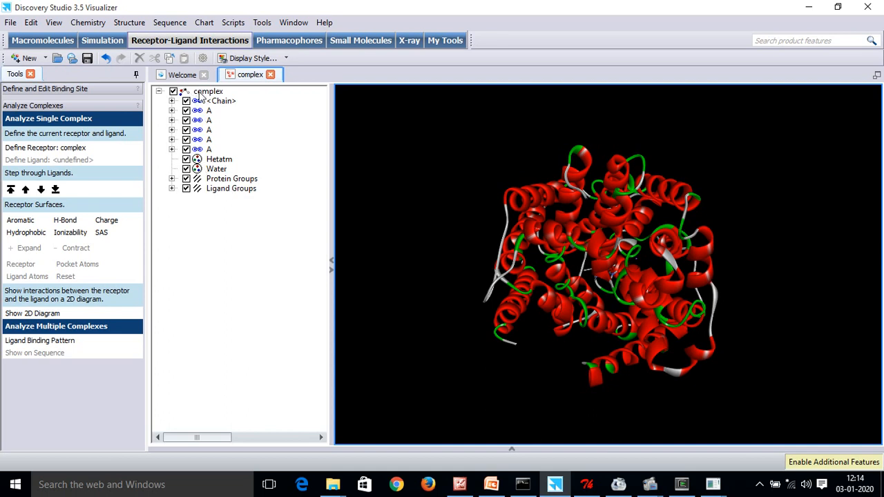
mouse_move(206, 126)
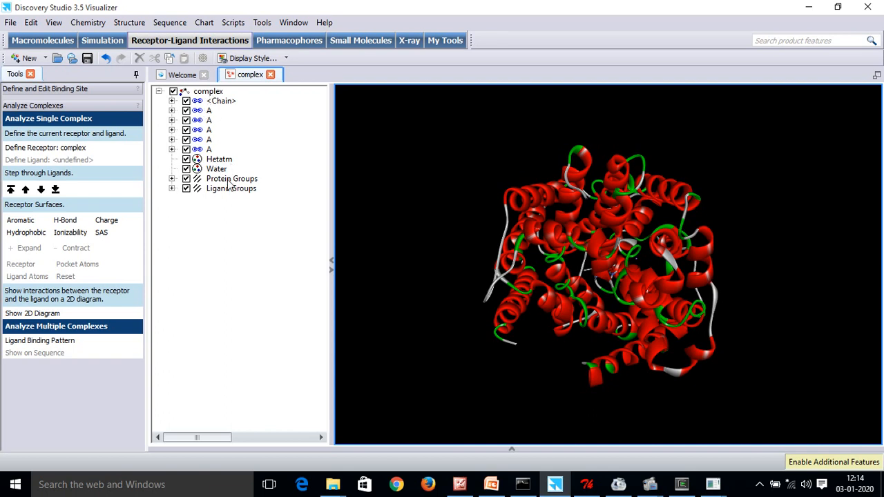
Step: Select the whole complex and the Ligand Groups node in the hierarchy tree
left_click(207, 91)
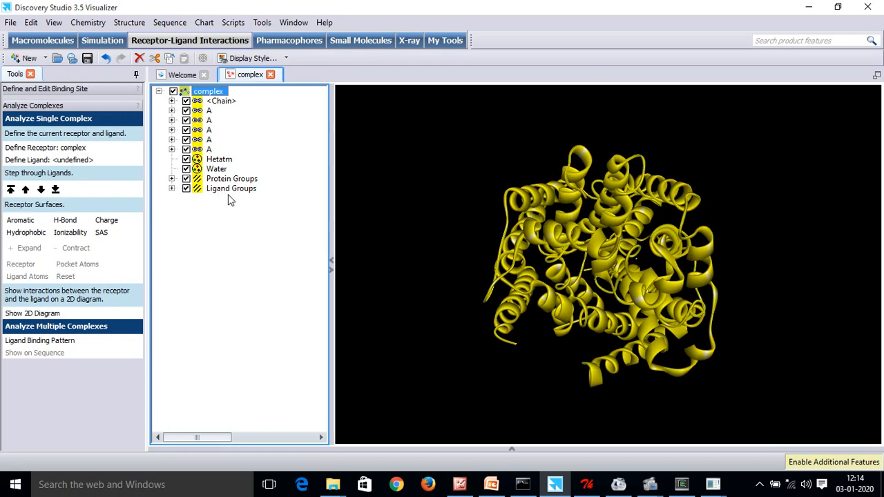
left_click(232, 188)
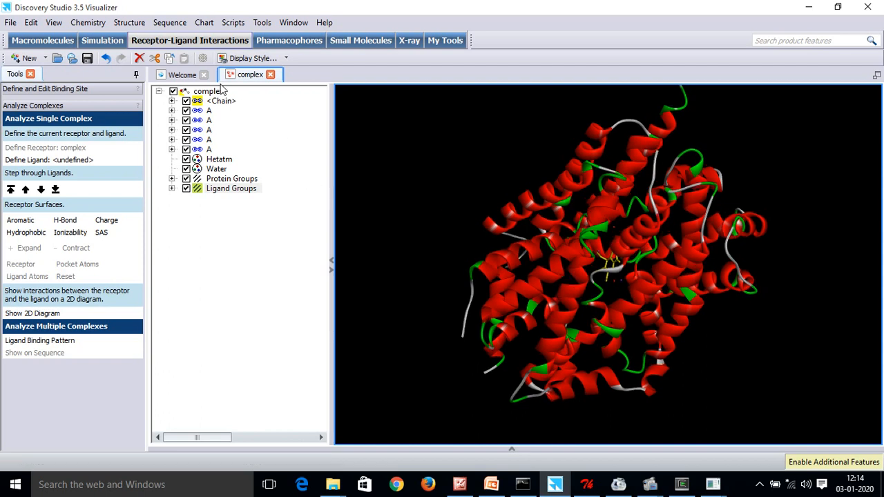
left_click(208, 91)
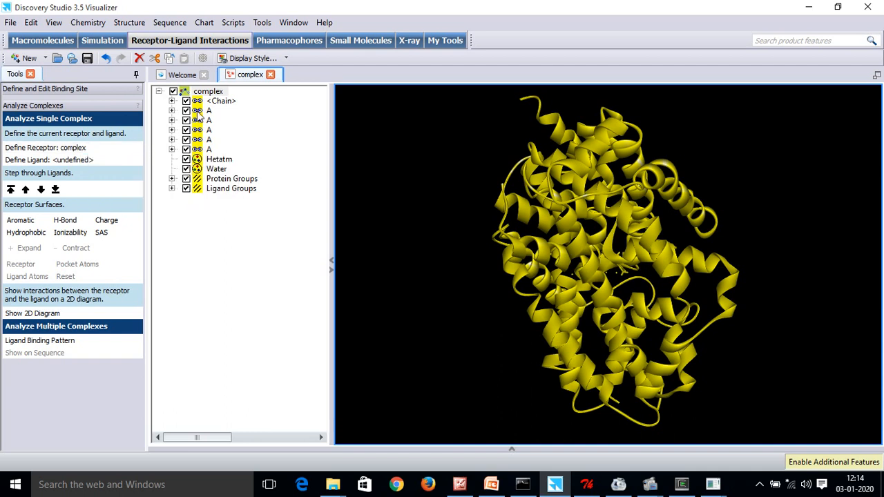
mouse_move(188, 149)
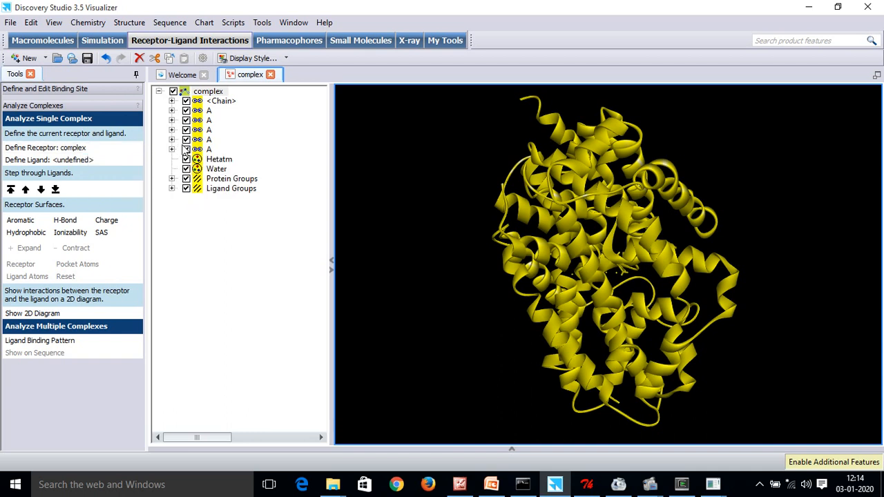
left_click(232, 188)
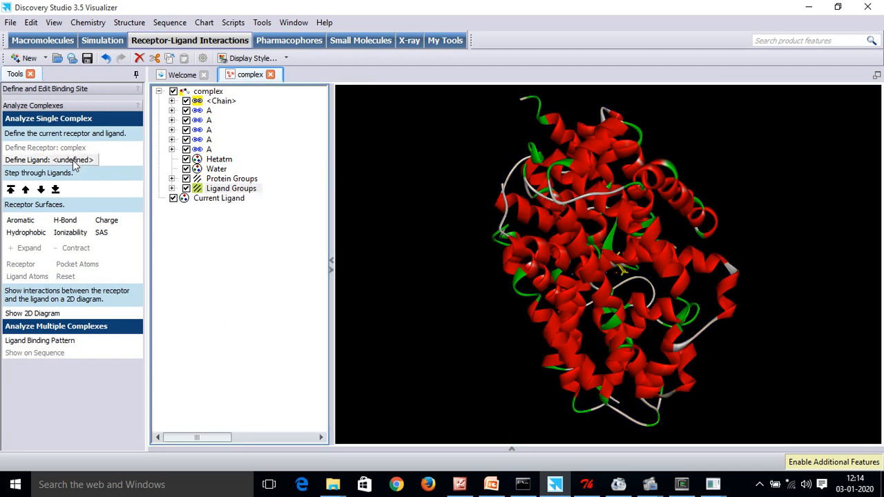
Step: Define LIG1 as the binding ligand, adding a Current Ligand group
left_click(72, 160)
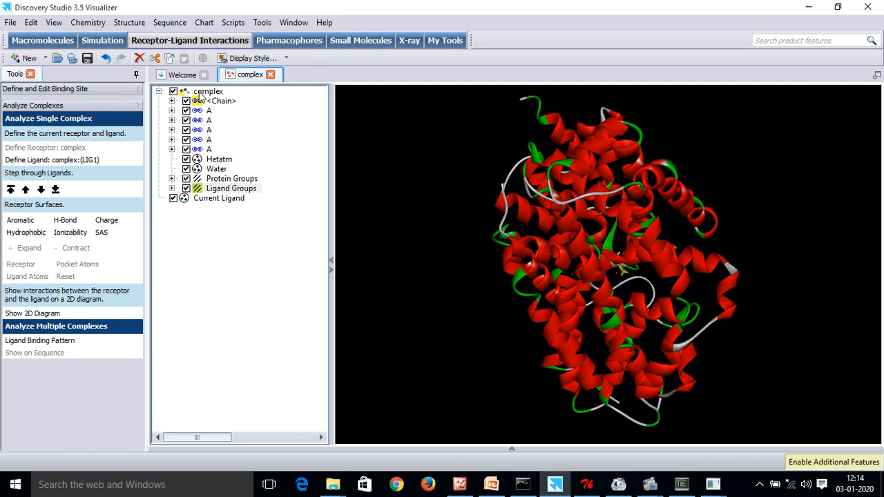
left_click(208, 91)
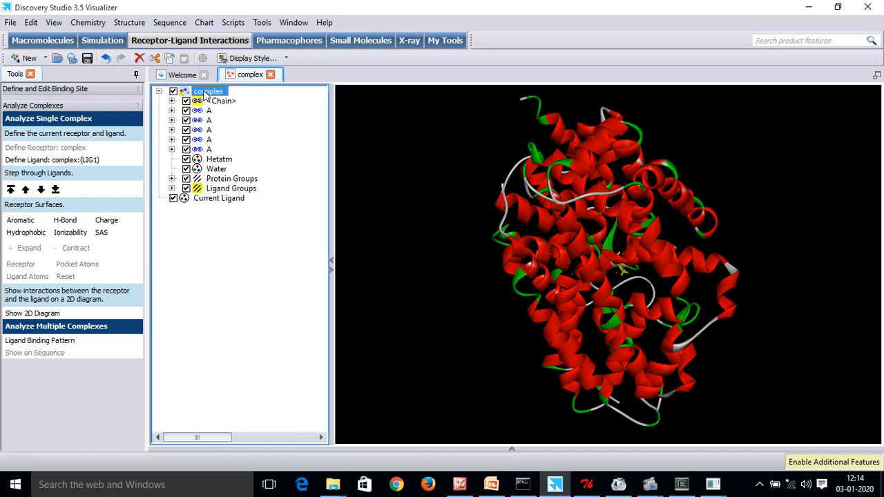
left_click(222, 101)
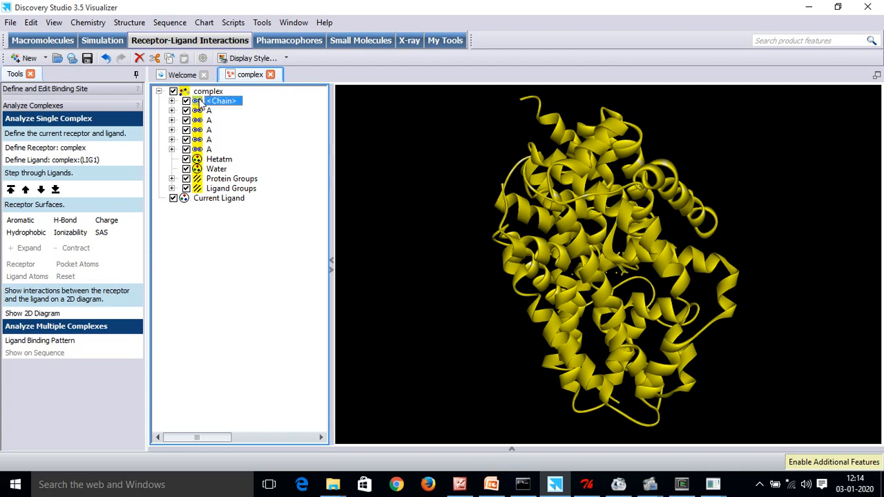
left_click(207, 91)
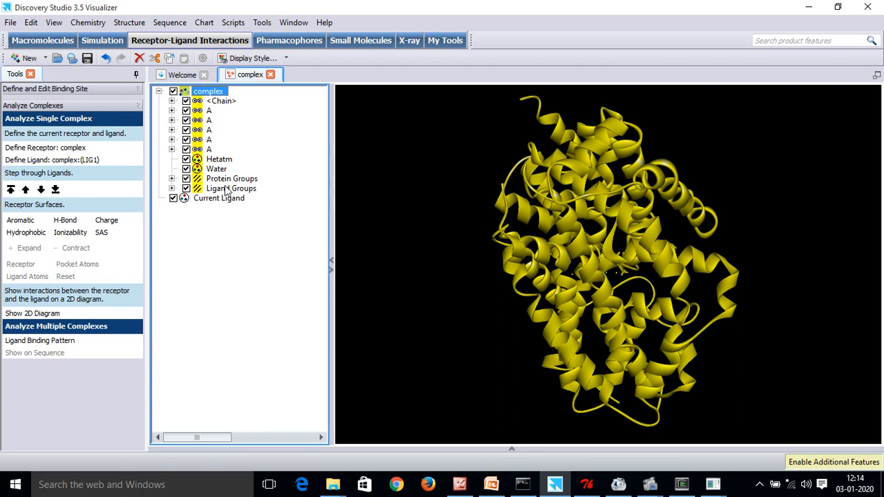
Step: Define the whole complex as the receptor, adding an SBD_Receptor group
left_click(232, 188)
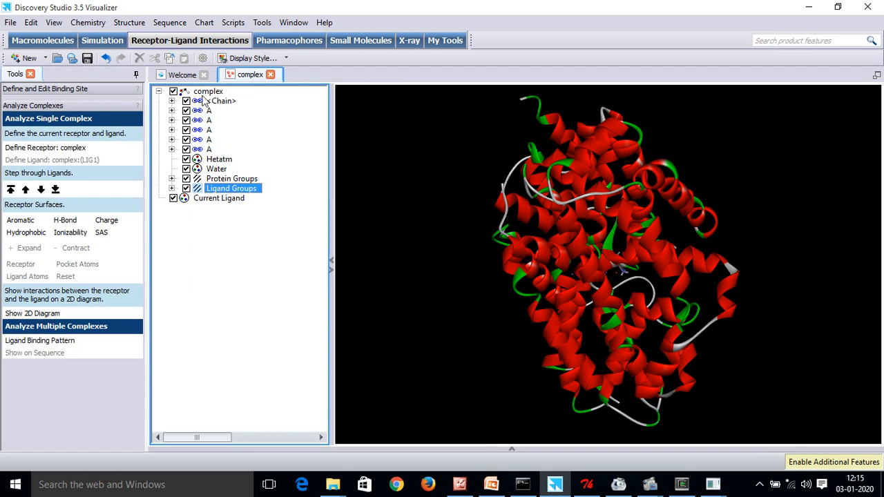
left_click(207, 91)
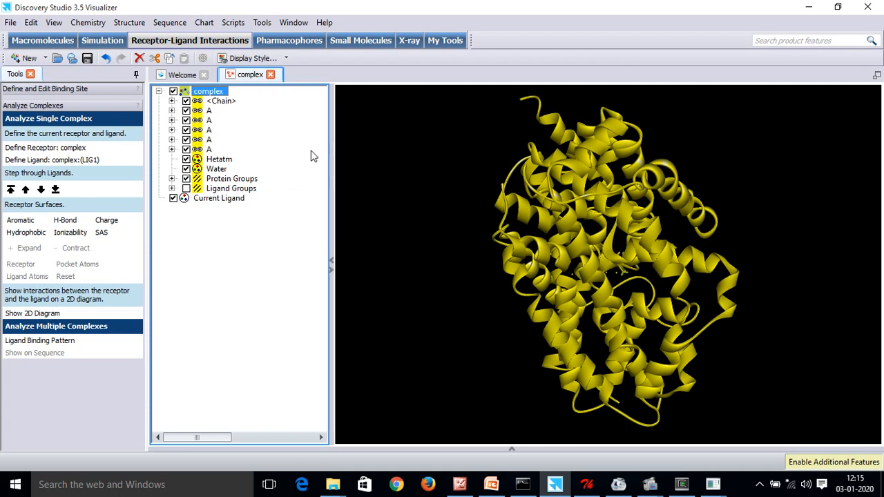
mouse_move(221, 113)
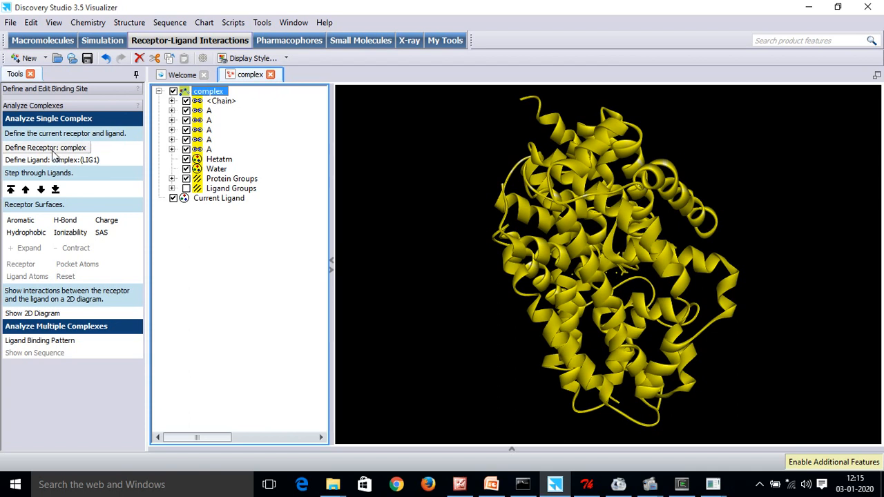
left_click(45, 147)
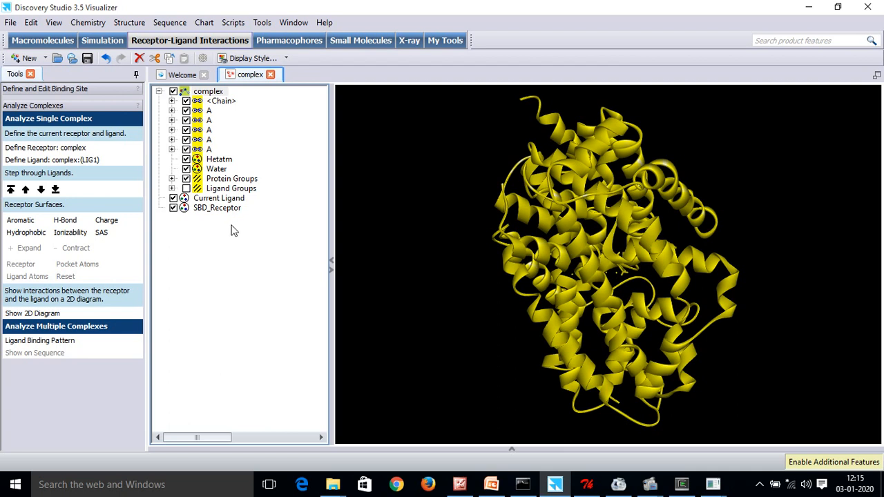
mouse_move(53, 312)
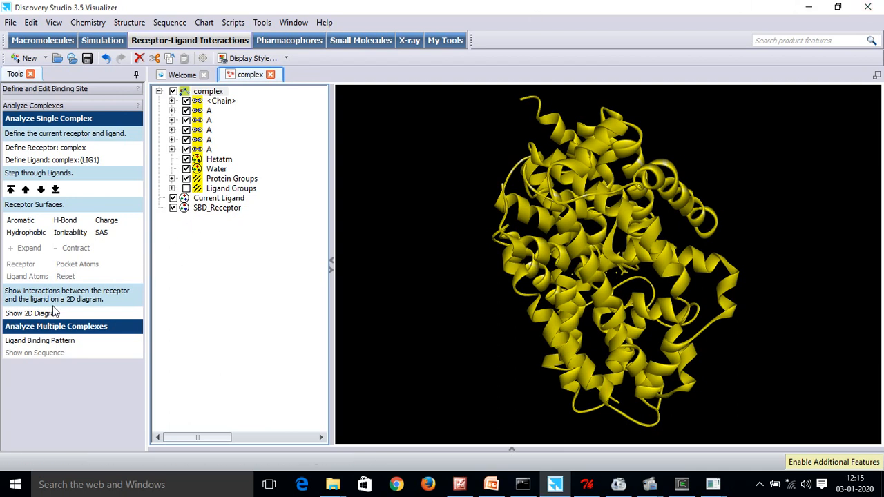
mouse_move(48, 314)
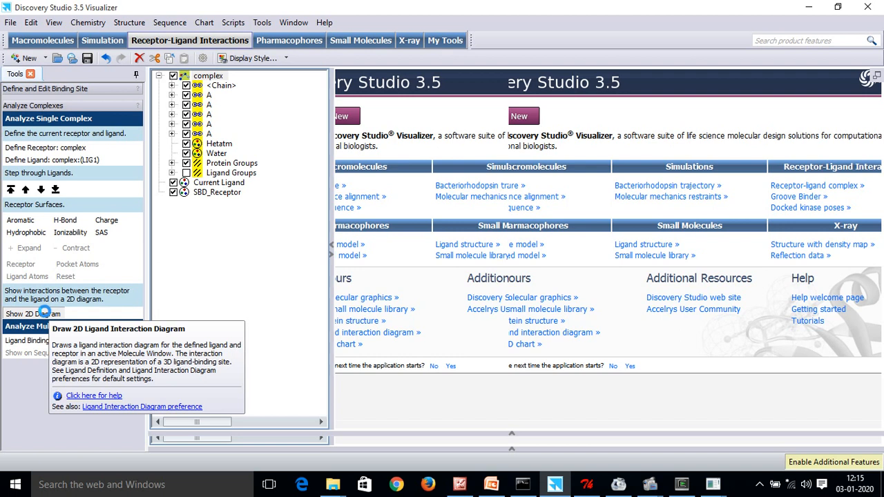
Step: Generate the 2D receptor–ligand interaction diagram, then close it to return to the 3D complex
left_click(30, 314)
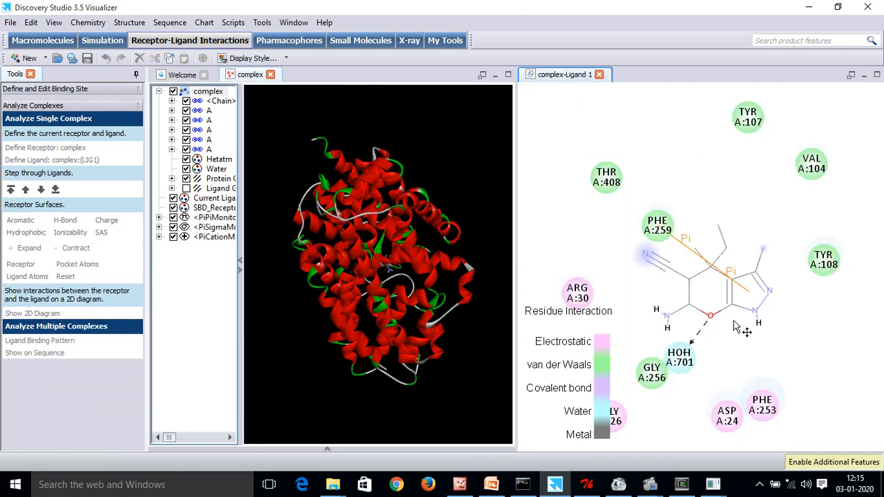
mouse_move(818, 187)
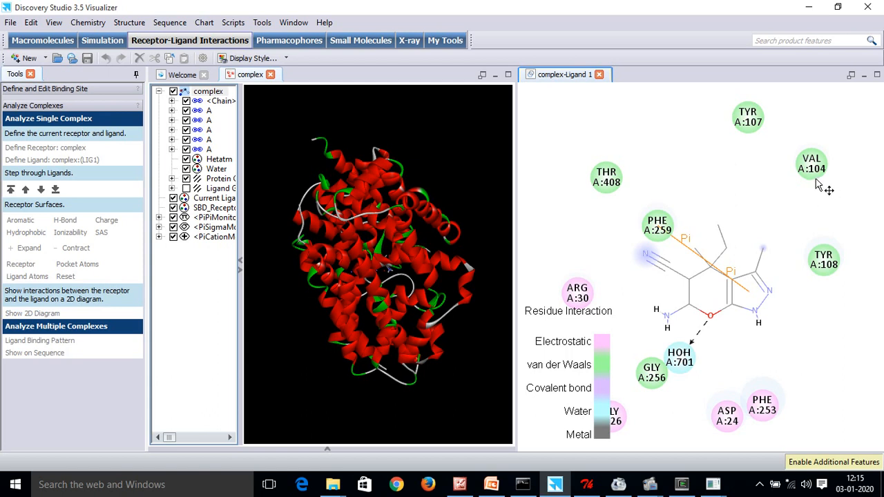
mouse_move(670, 276)
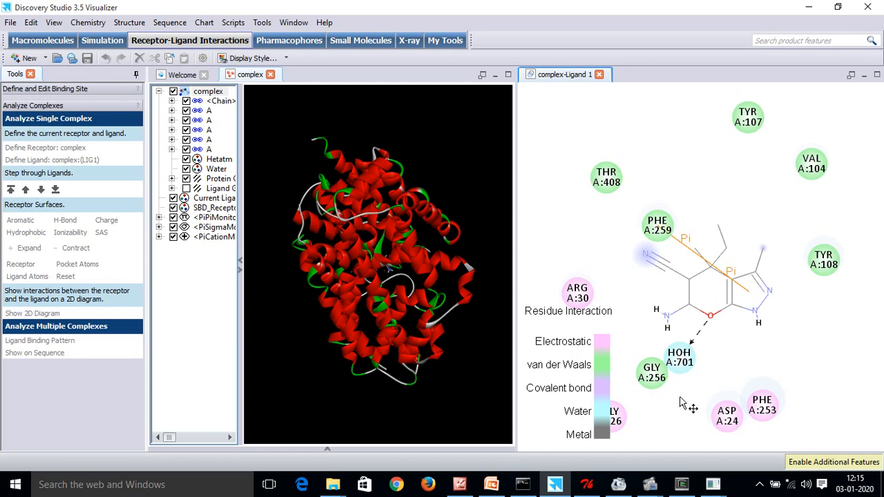
mouse_move(664, 390)
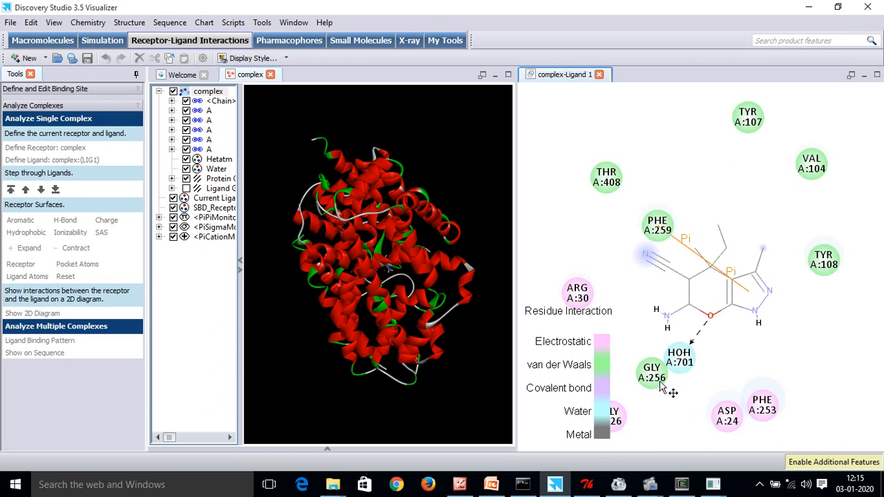
mouse_move(514, 293)
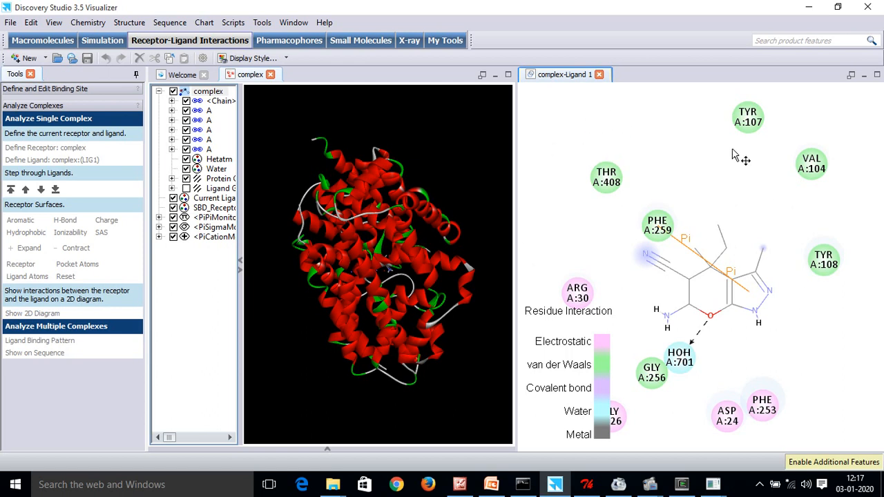
mouse_move(586, 235)
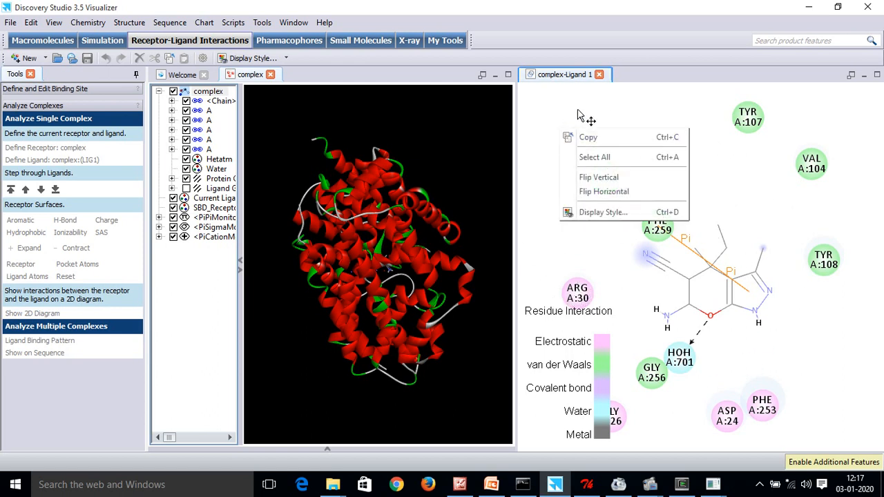
mouse_move(596, 138)
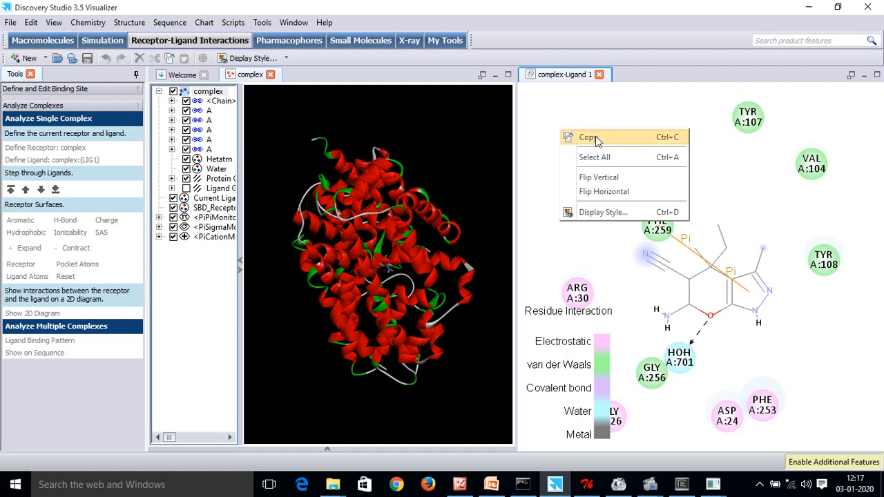
mouse_move(596, 140)
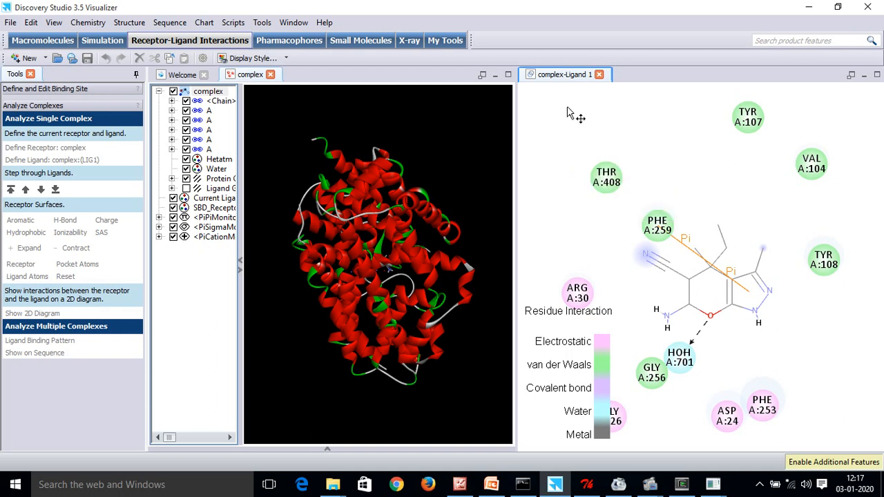
mouse_move(572, 119)
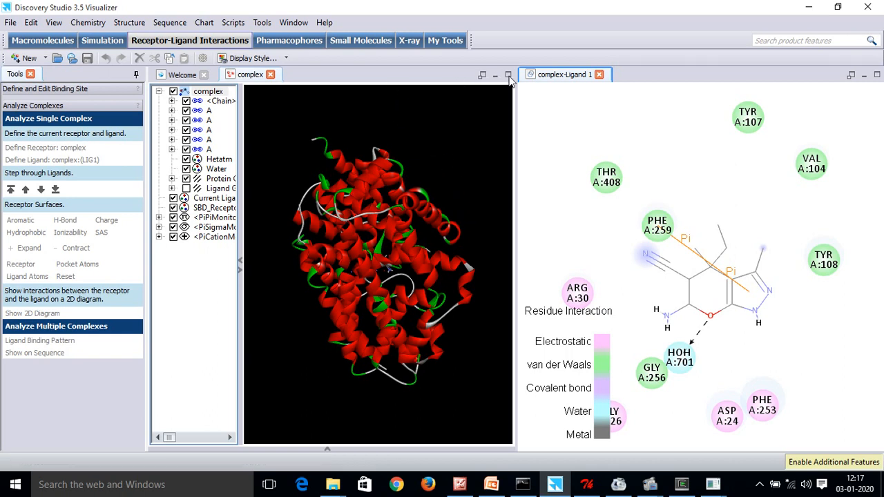
left_click(610, 74)
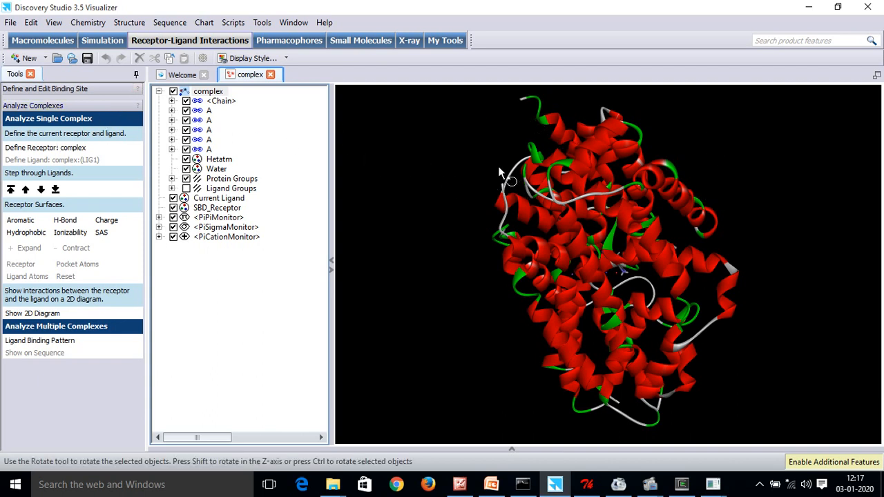
Step: Rotate the complex, use the 3D view options, and select the ligand groups in the Hierarchy
left_click_drag(508, 179, 649, 302)
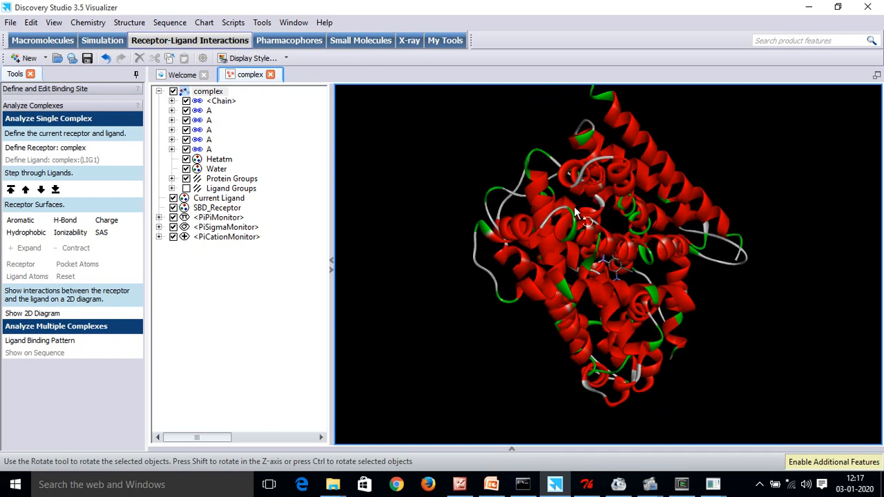
right_click(581, 213)
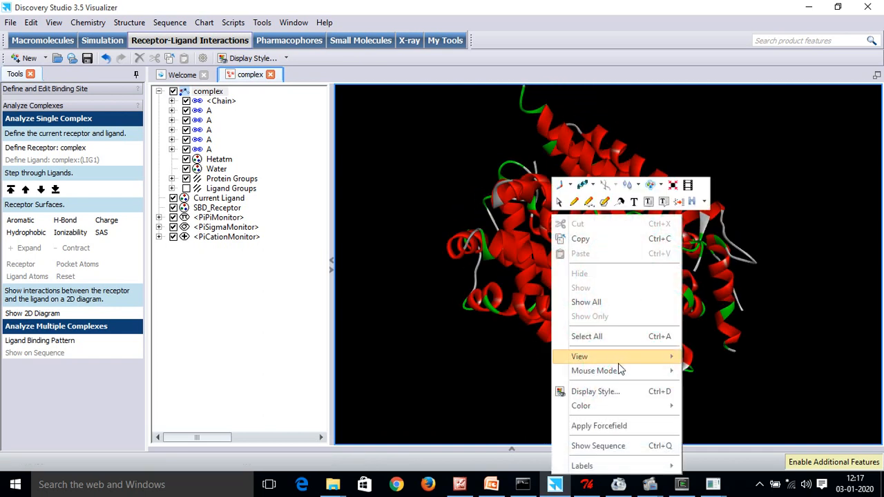
left_click(682, 210)
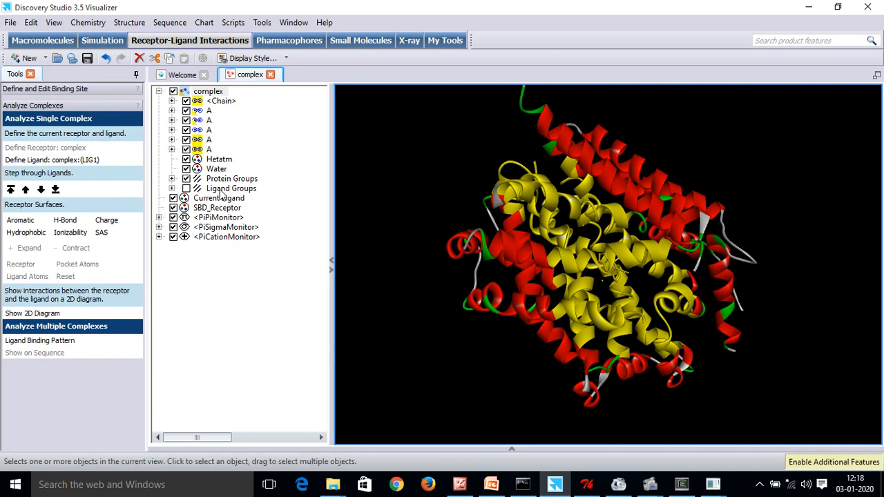
left_click(232, 188)
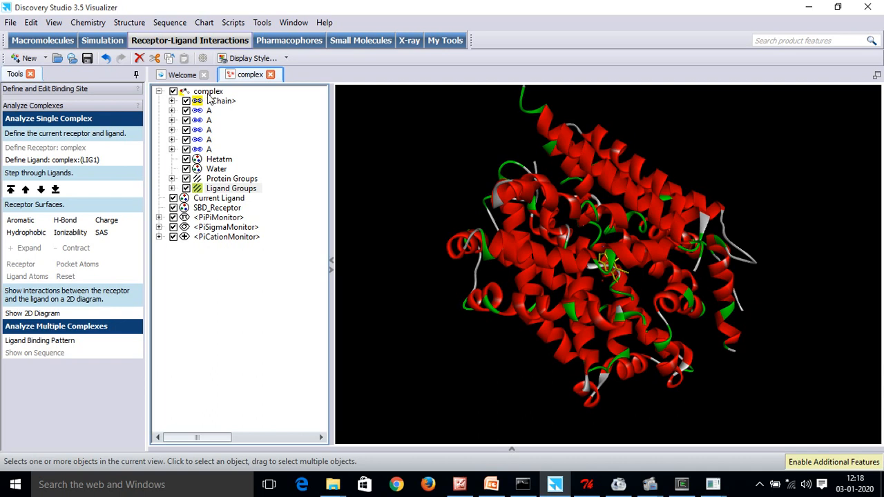
mouse_move(200, 94)
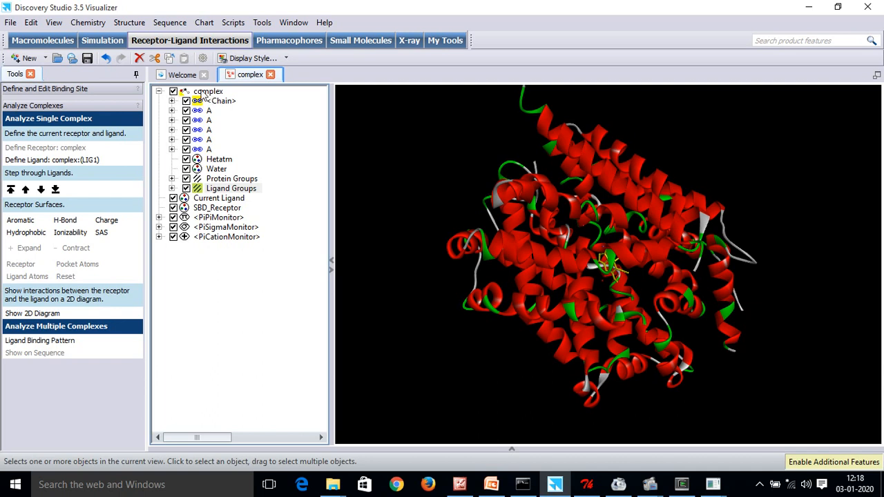
Step: Toggle visibility of the whole complex, Hetatm groups and protein chains in the Hierarchy tree
left_click(209, 91)
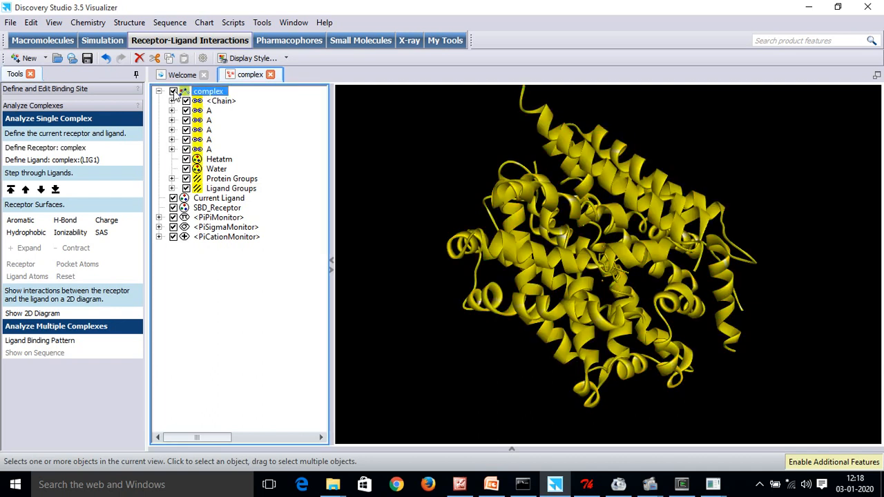
left_click(174, 91)
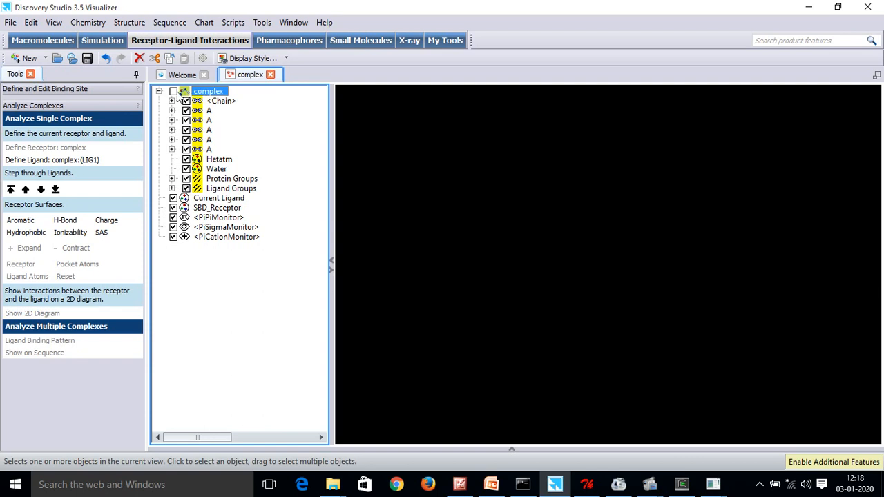
left_click(173, 91)
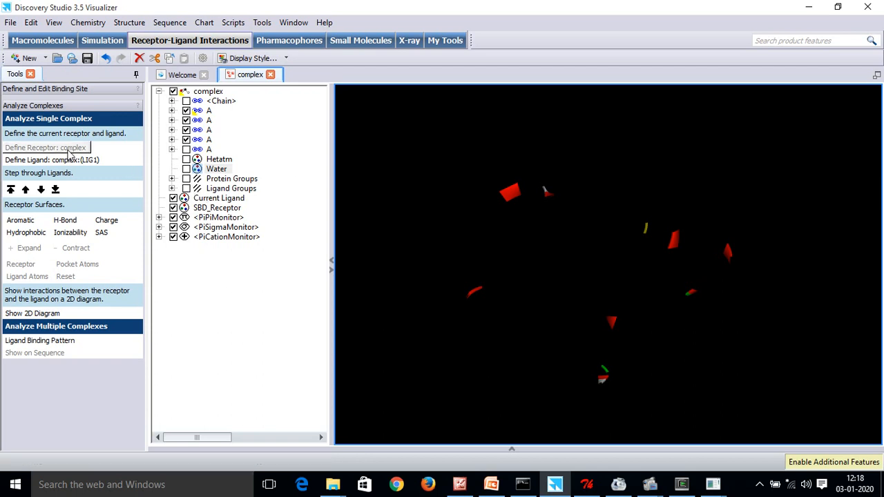
left_click(217, 168)
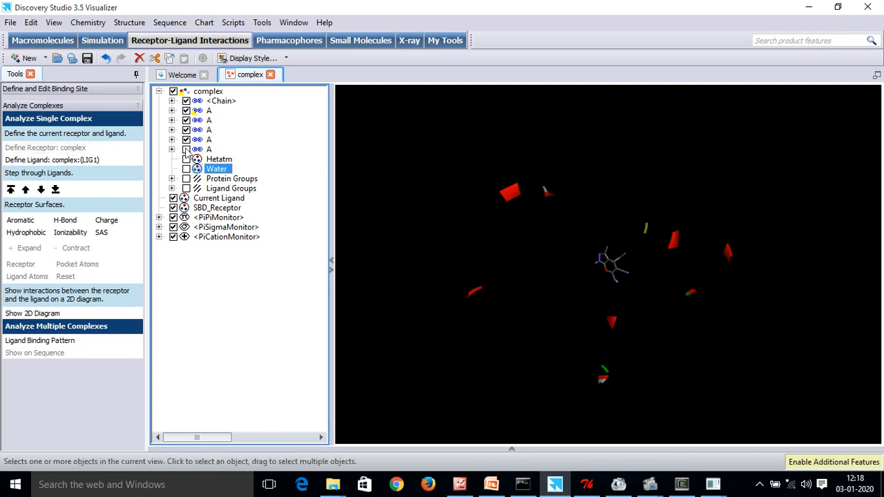
left_click(186, 169)
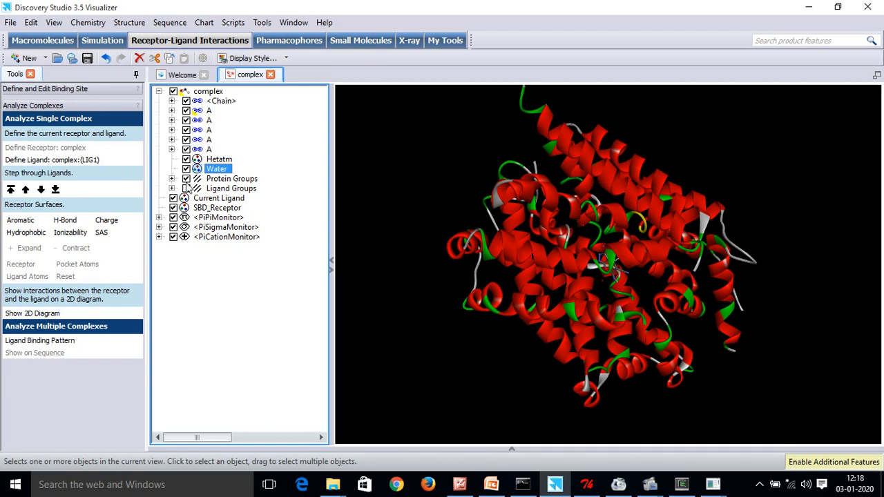
left_click(208, 91)
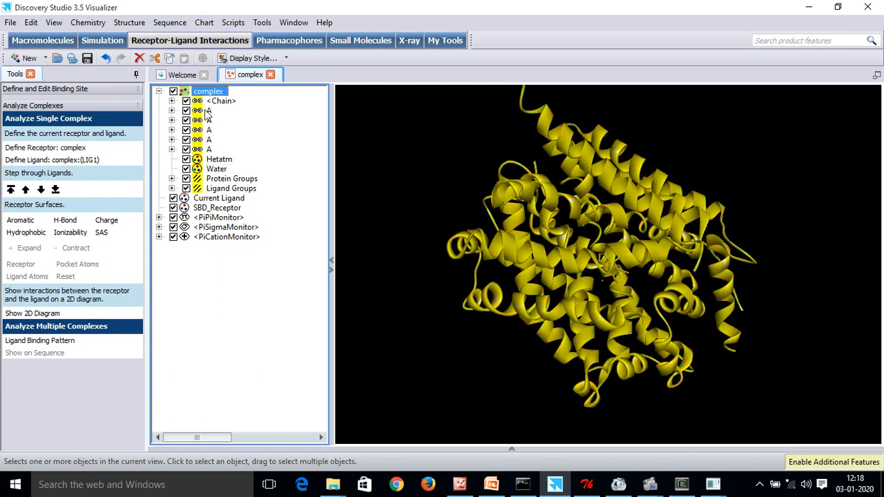
left_click(174, 101)
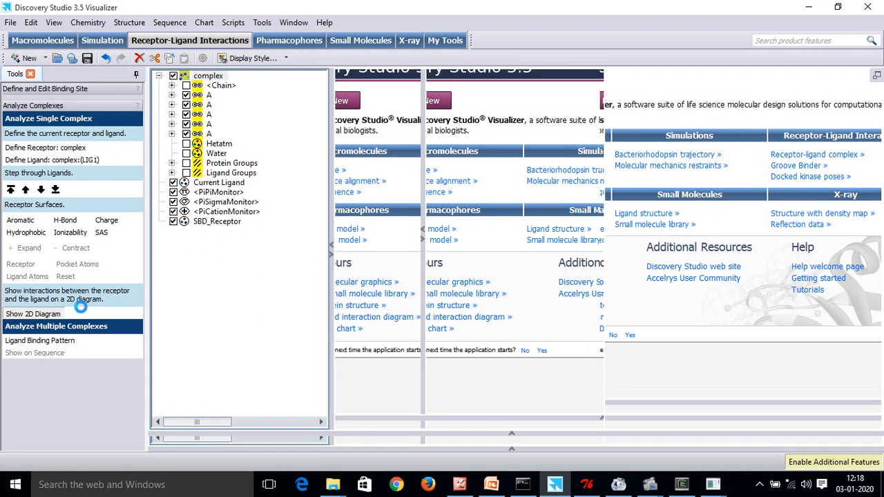
left_click(33, 313)
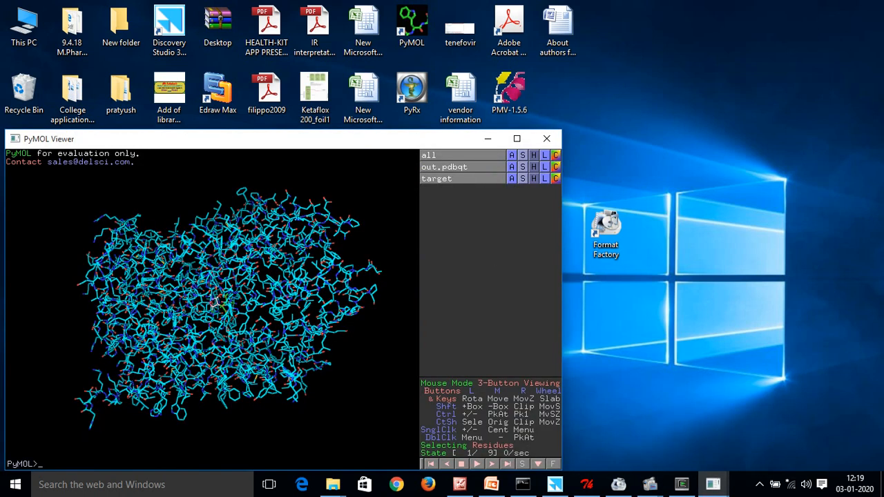
mouse_move(712, 483)
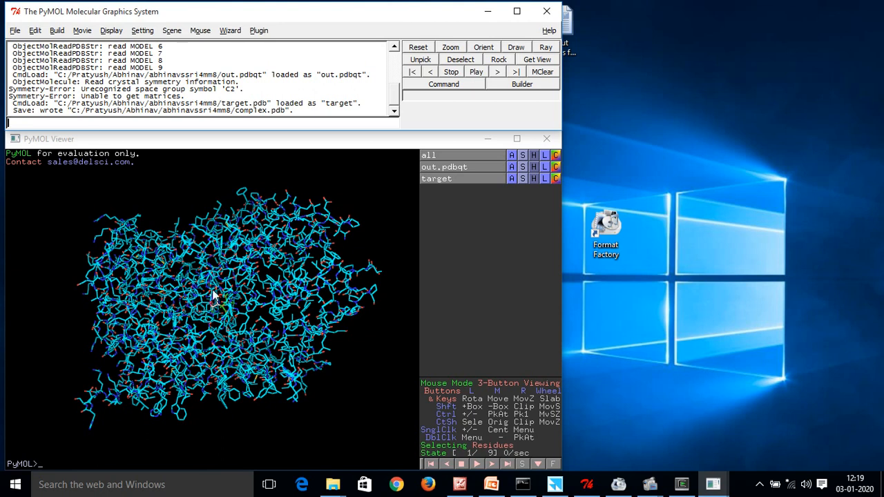
mouse_move(233, 382)
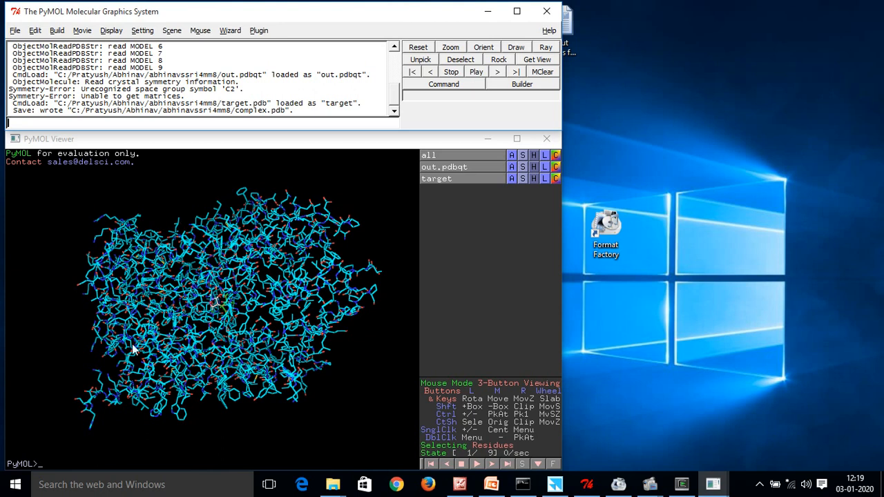
mouse_move(380, 196)
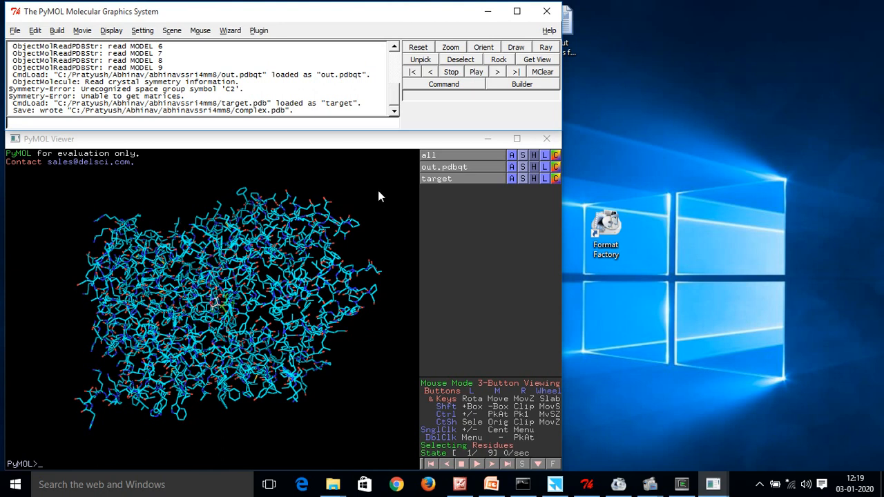
Step: Bring up the viewer's Main Pop-Up and dismiss it without choosing anything
right_click(379, 196)
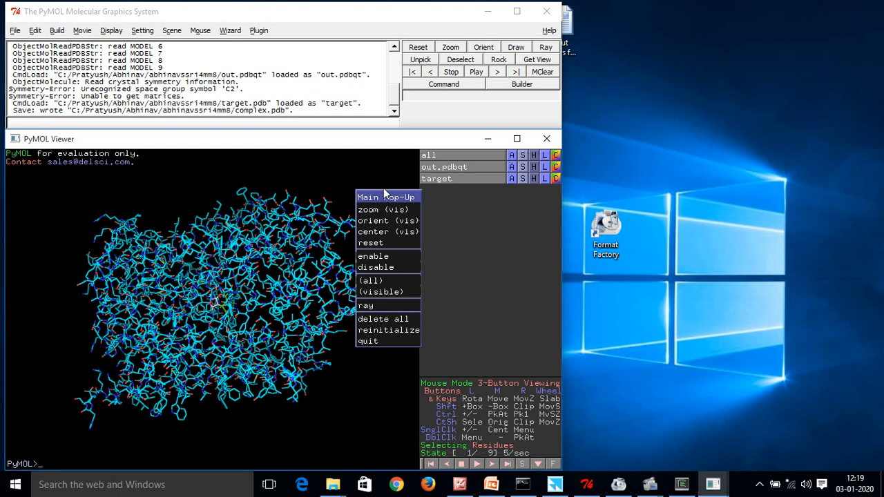
left_click(372, 170)
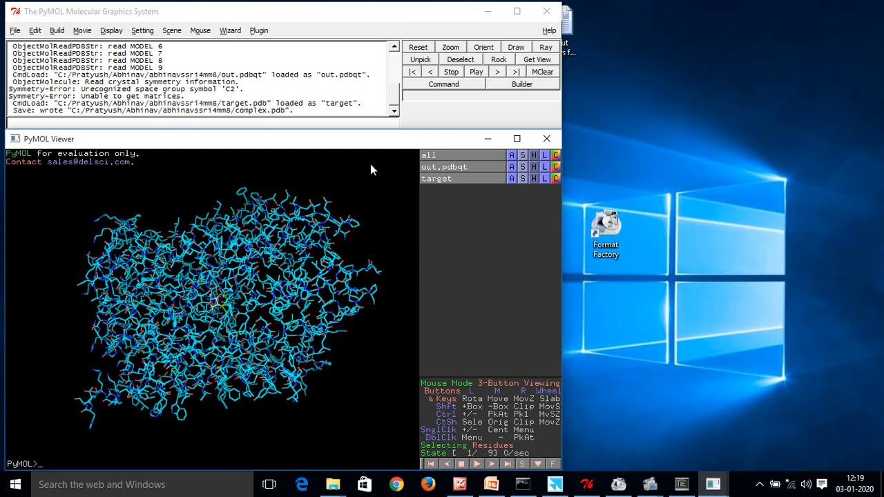
mouse_move(268, 186)
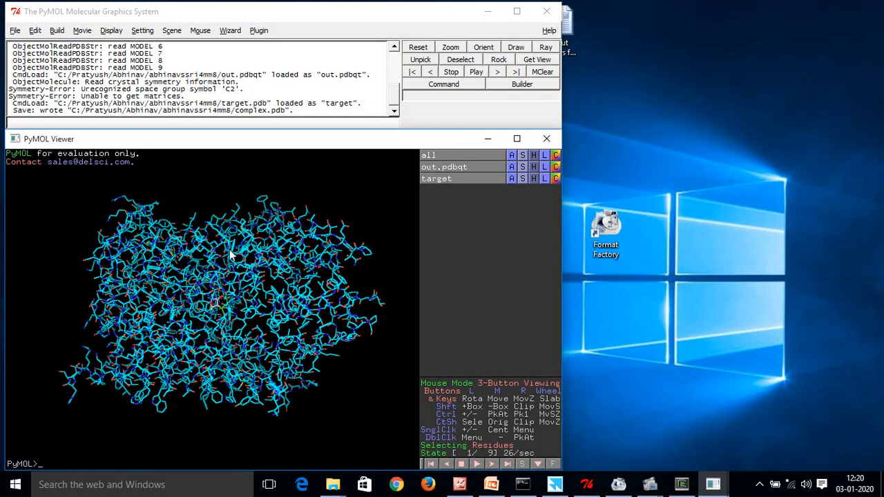
mouse_move(526, 191)
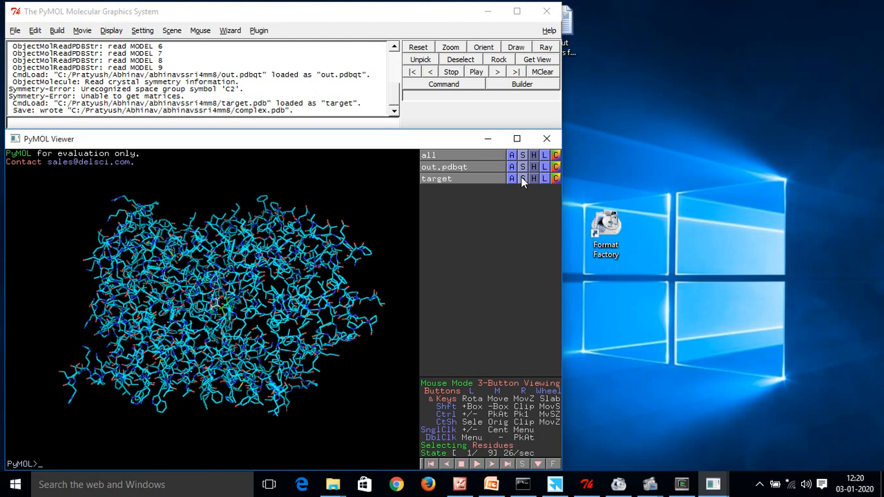
Step: Show the target protein as cartoon, hide its lines, and rotate the complex to another side
left_click(522, 178)
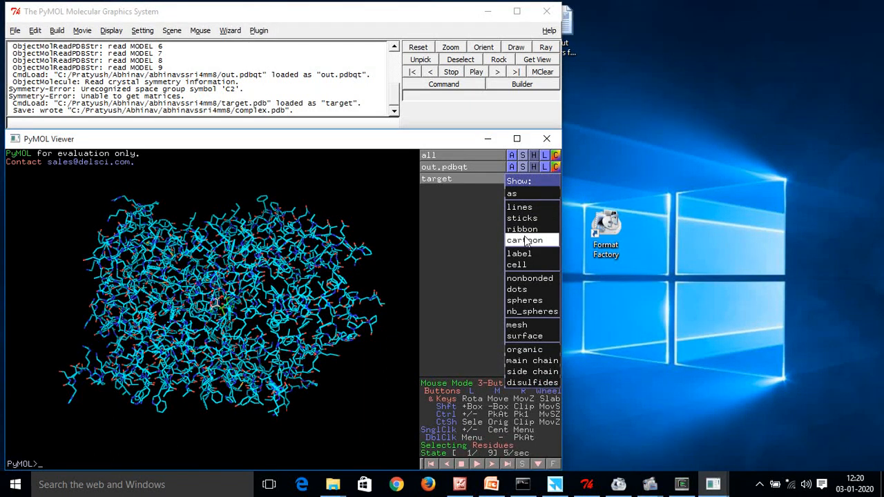
left_click(525, 240)
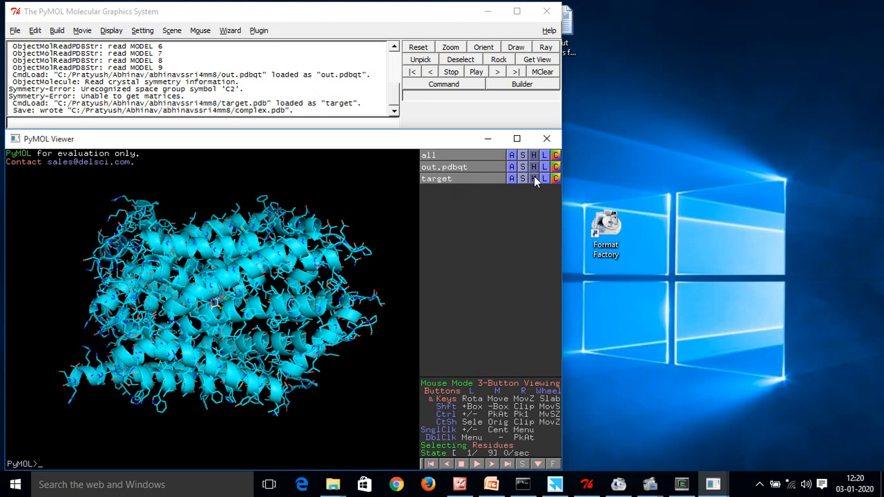
left_click(534, 178)
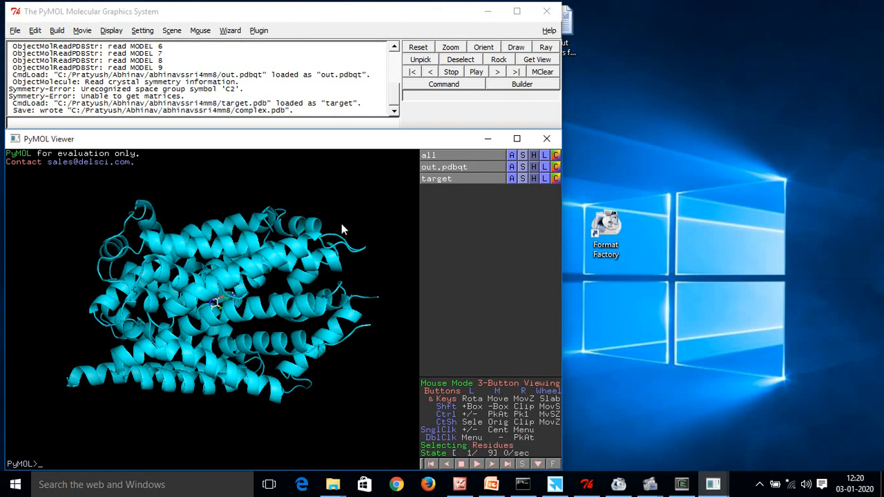
left_click_drag(343, 229, 178, 260)
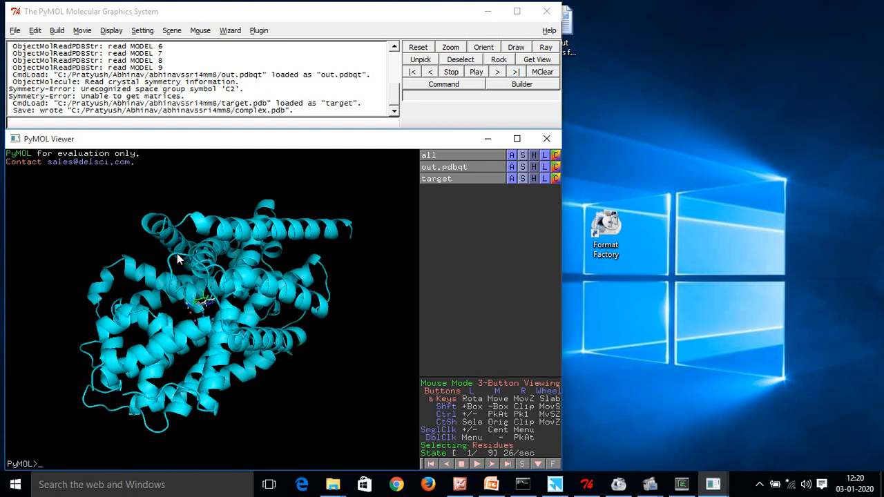
left_click_drag(177, 259, 204, 246)
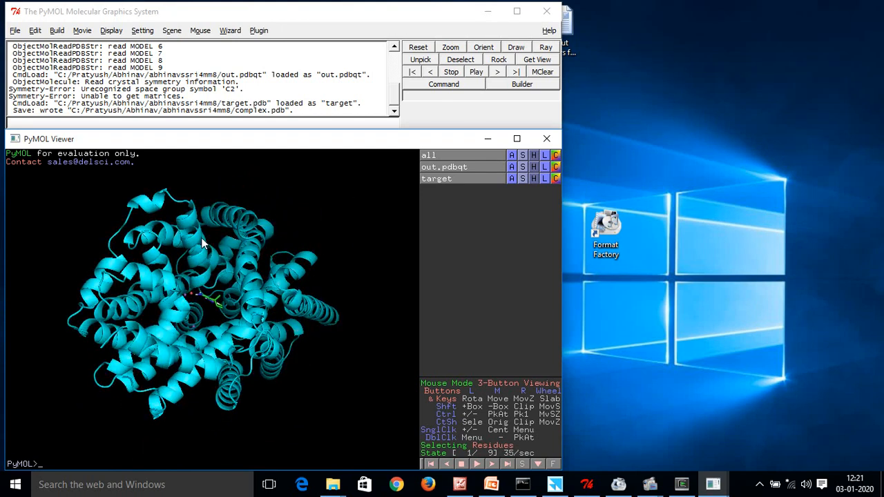
left_click_drag(204, 246, 390, 226)
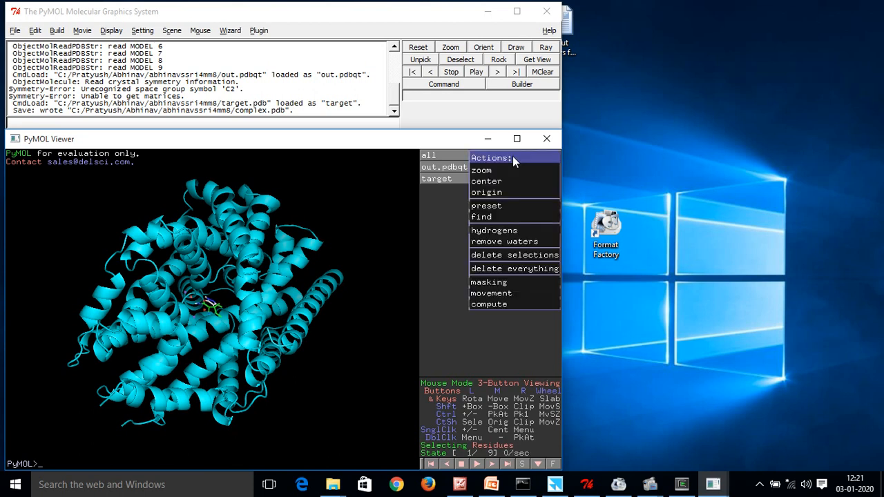
mouse_move(496, 274)
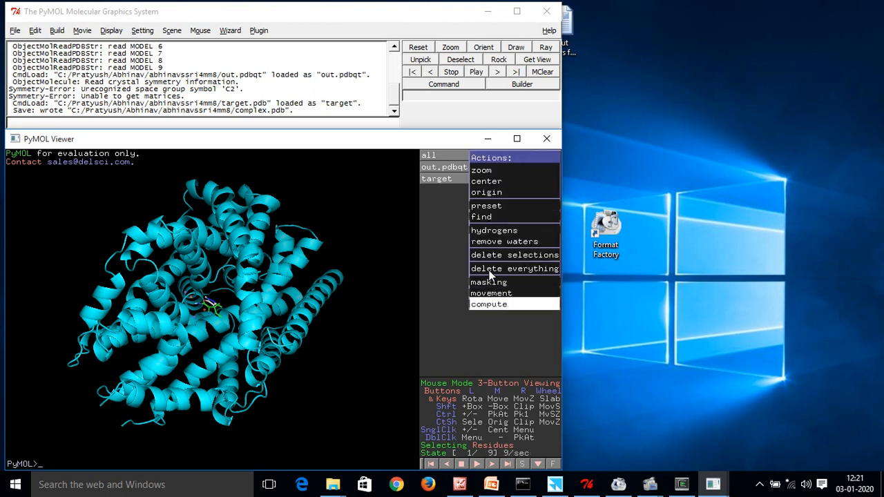
mouse_move(487, 206)
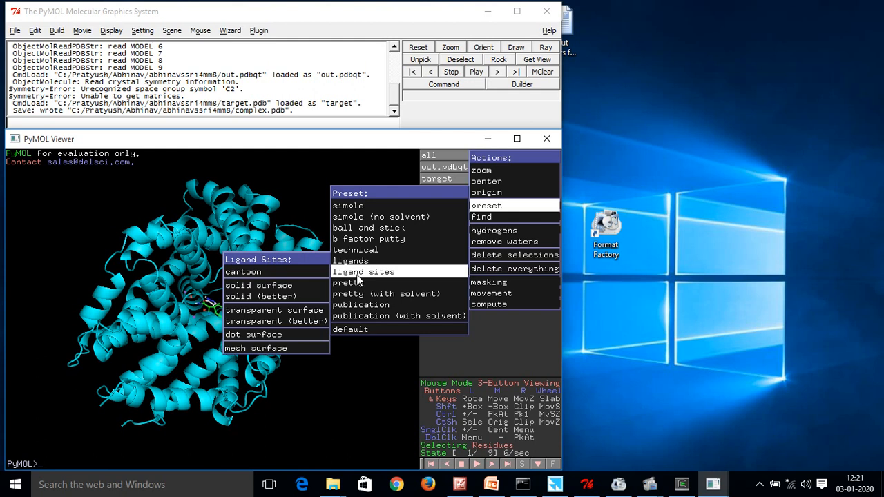
mouse_move(289, 272)
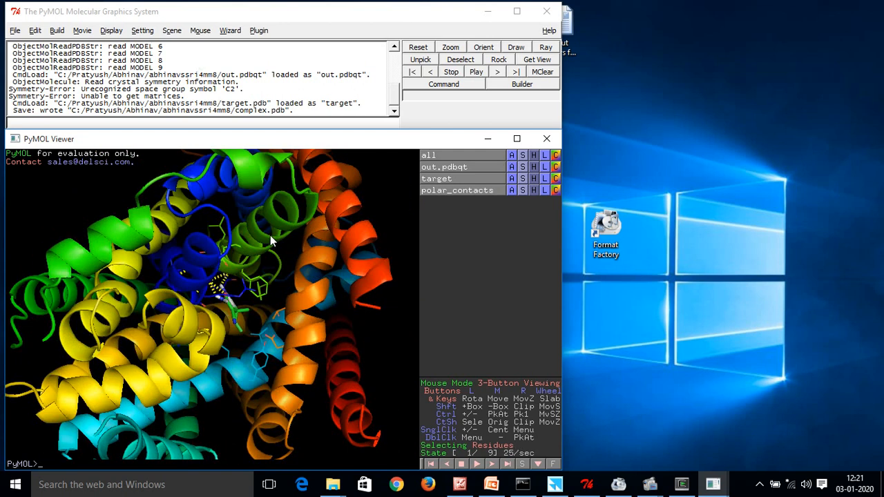
Step: Orbit and zoom around the ligand binding site to view the polar contacts clearly
left_click_drag(269, 242, 218, 297)
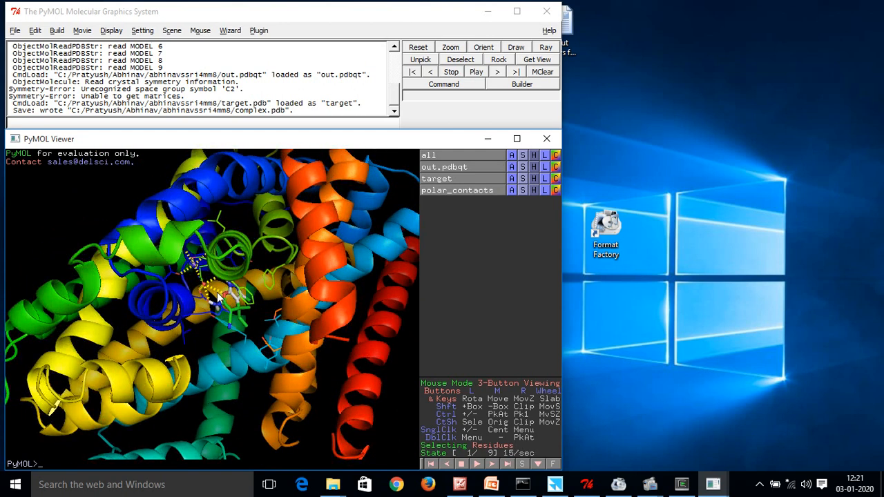
left_click_drag(219, 297, 249, 261)
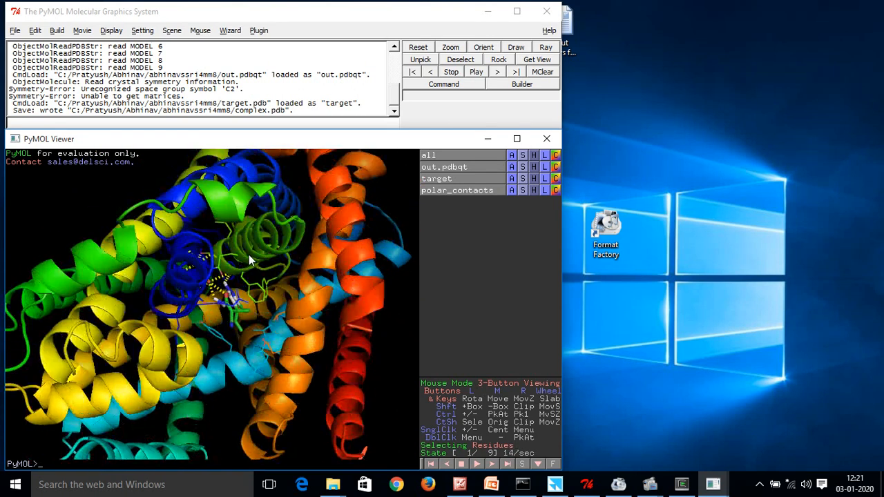
left_click_drag(248, 260, 261, 315)
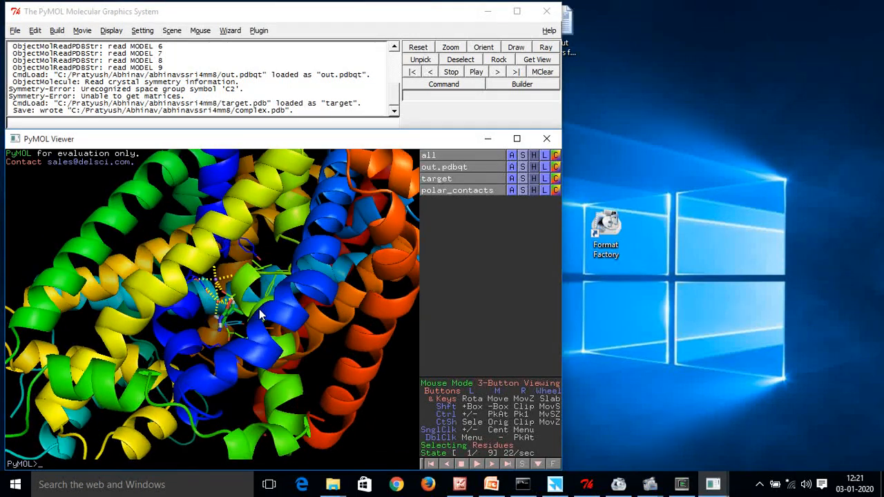
left_click_drag(262, 315, 228, 265)
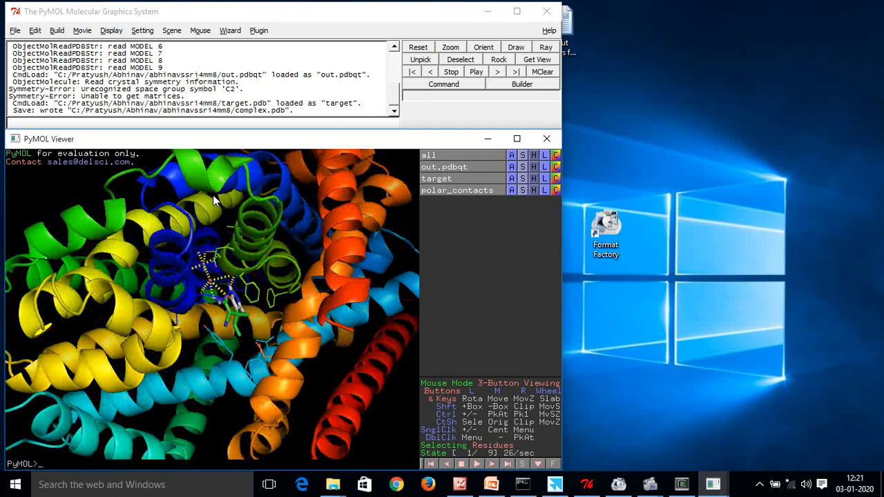
left_click_drag(214, 200, 232, 311)
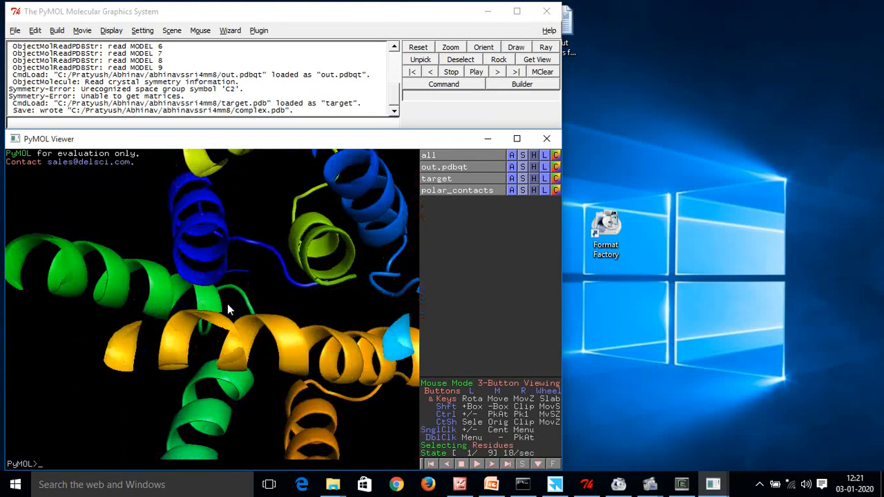
left_click_drag(228, 310, 207, 260)
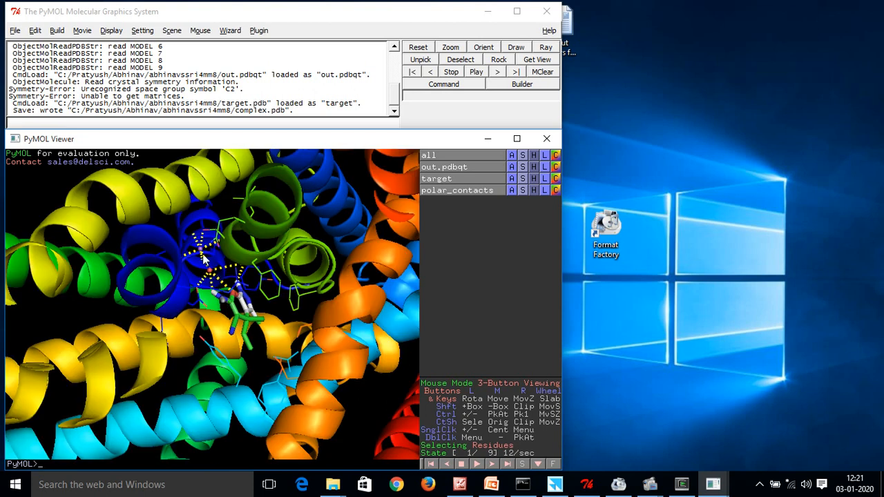
left_click_drag(205, 259, 232, 246)
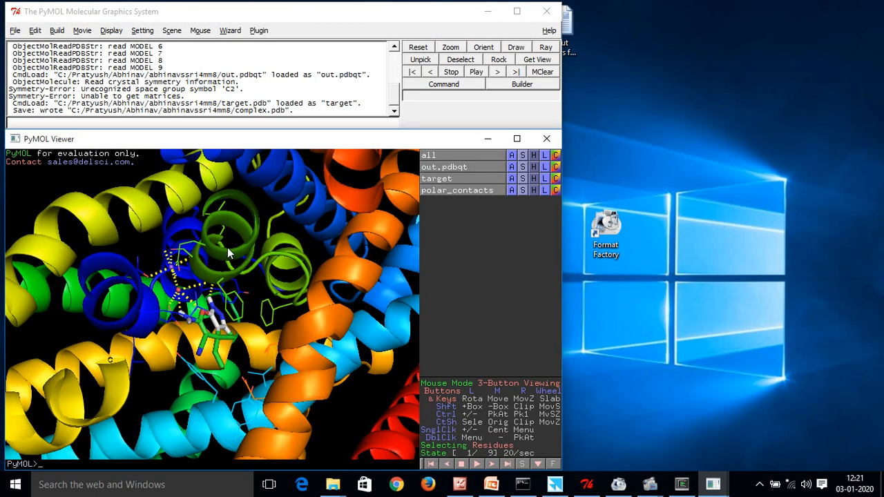
mouse_move(160, 220)
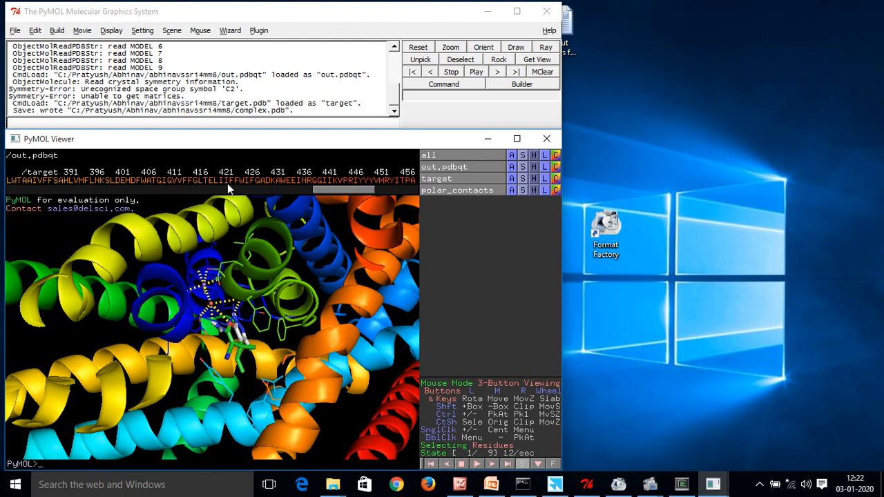
Step: Select a run of residues near the binding site in the sequence bar as (sele)
left_click_drag(219, 179, 314, 179)
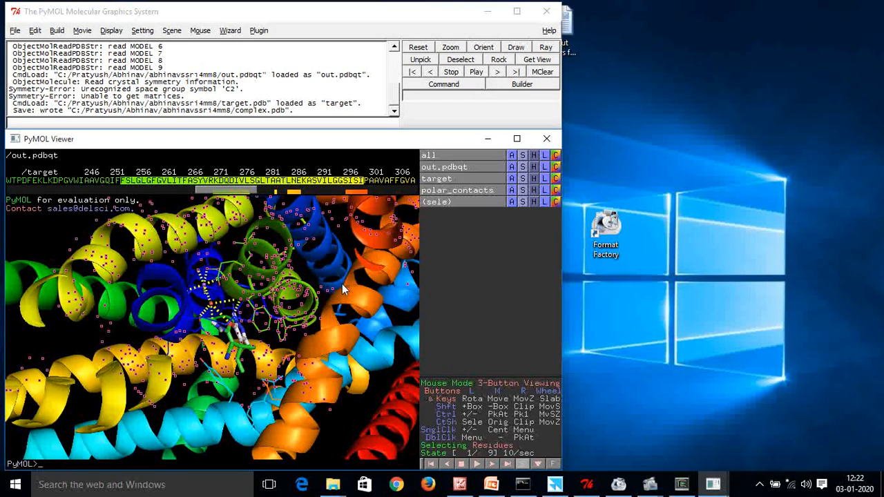
mouse_move(384, 311)
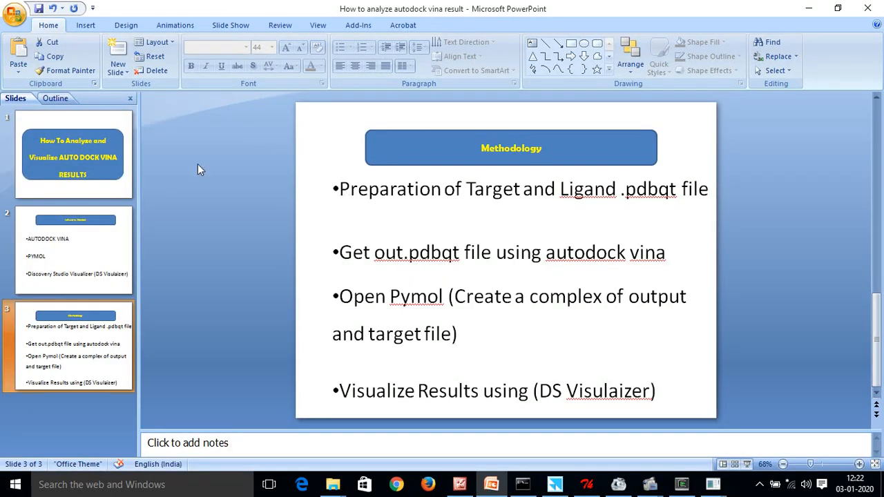
Step: Show the title slide, then return to the Methodology slide
left_click(72, 153)
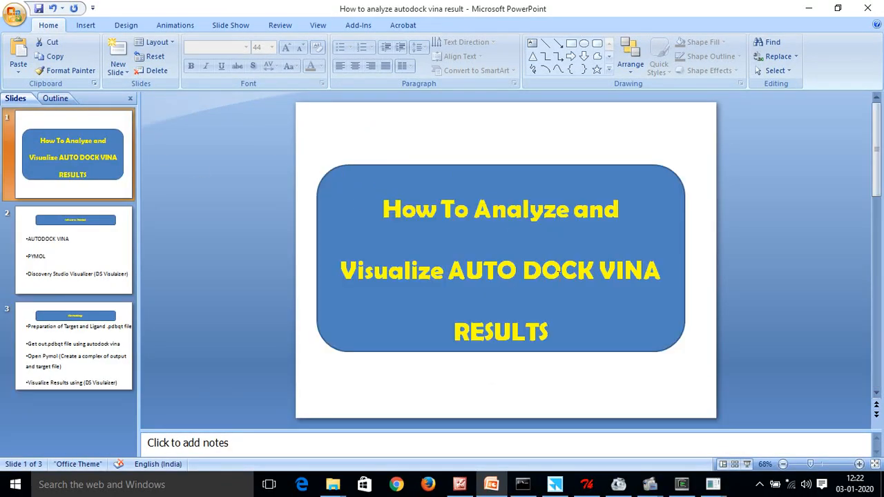
left_click(75, 252)
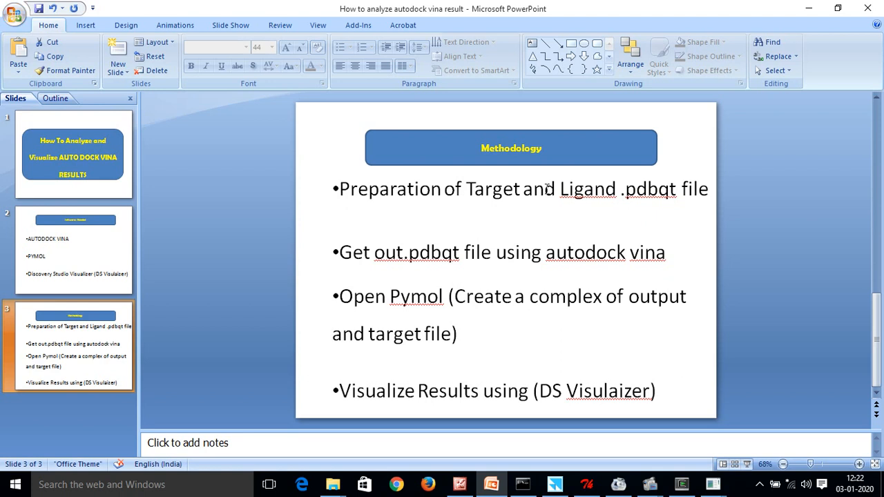
mouse_move(405, 249)
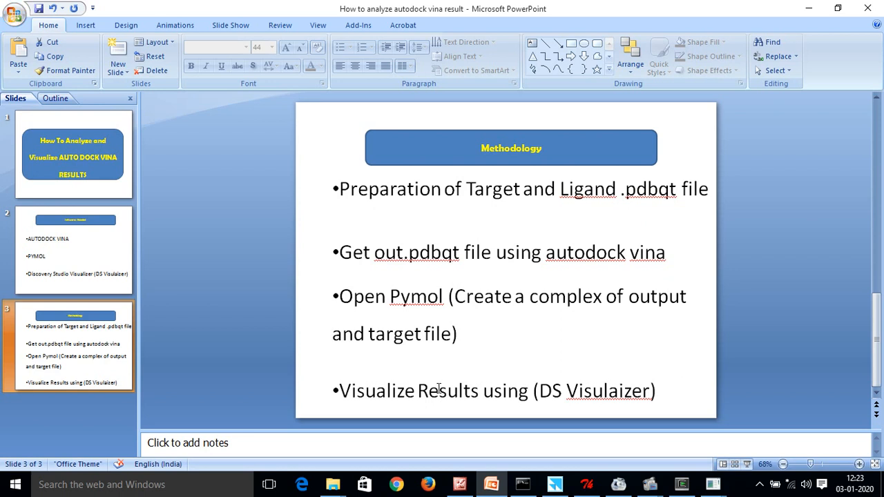
mouse_move(450, 376)
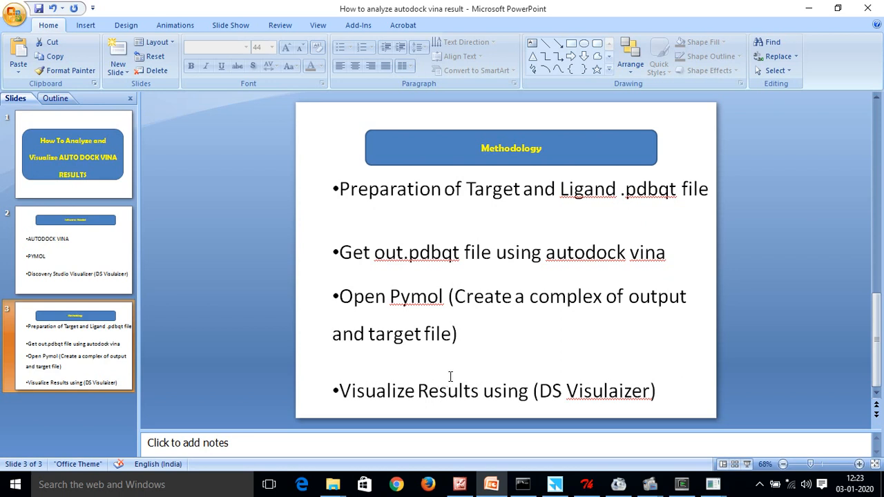
mouse_move(447, 373)
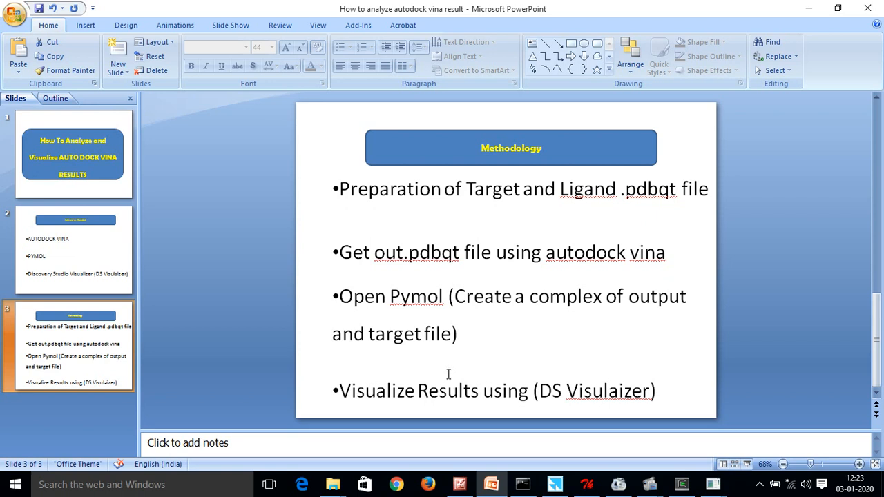
mouse_move(433, 362)
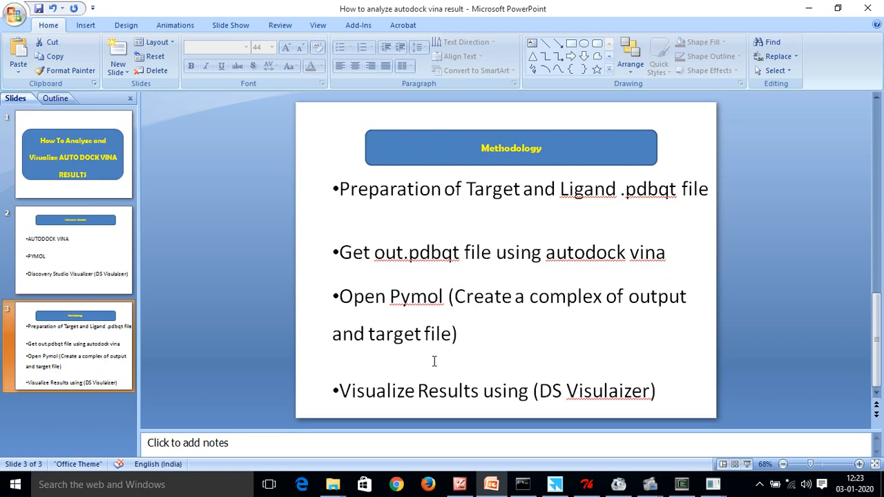
mouse_move(431, 365)
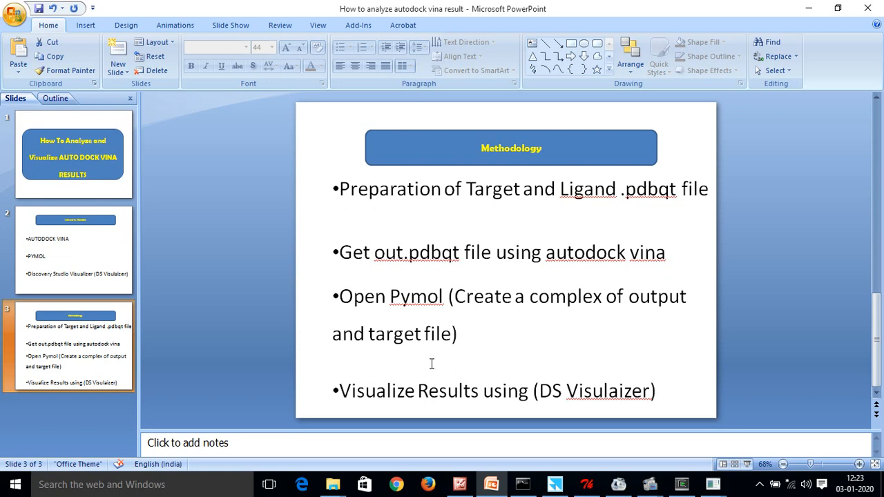
mouse_move(439, 366)
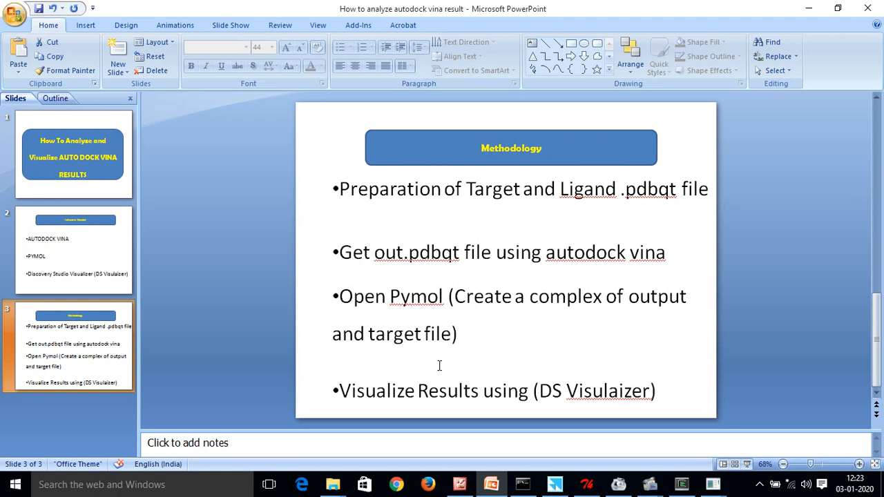
mouse_move(446, 366)
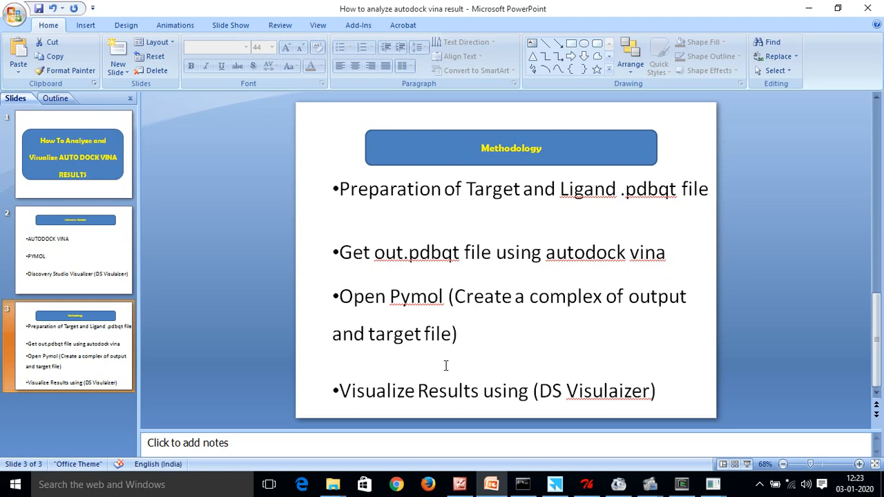